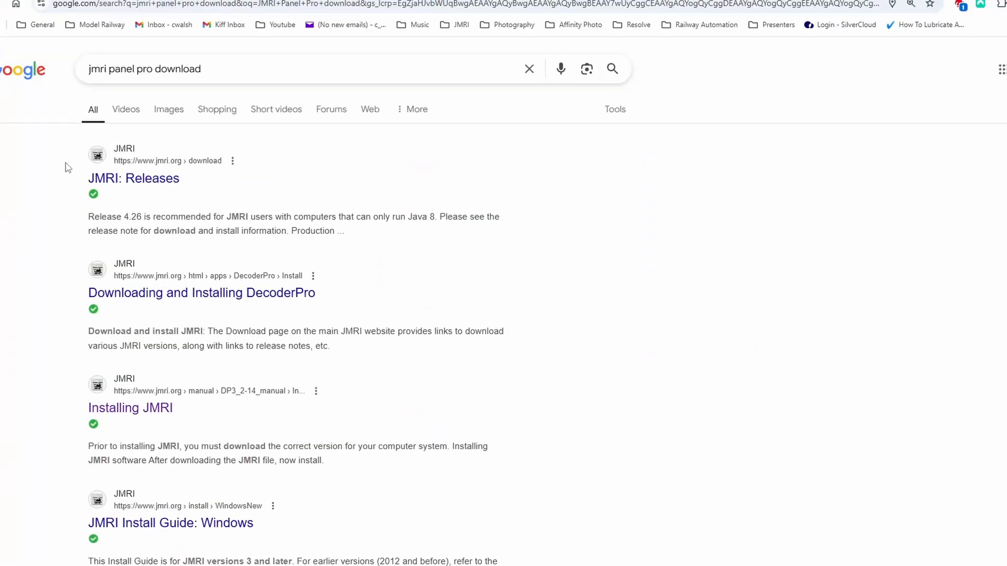
mouse_move(60, 174)
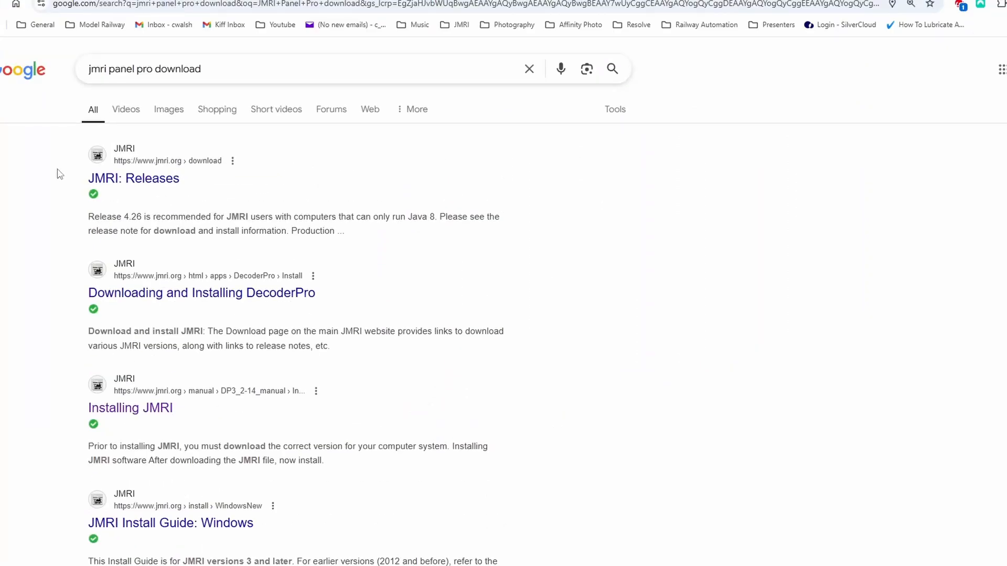
mouse_move(115, 184)
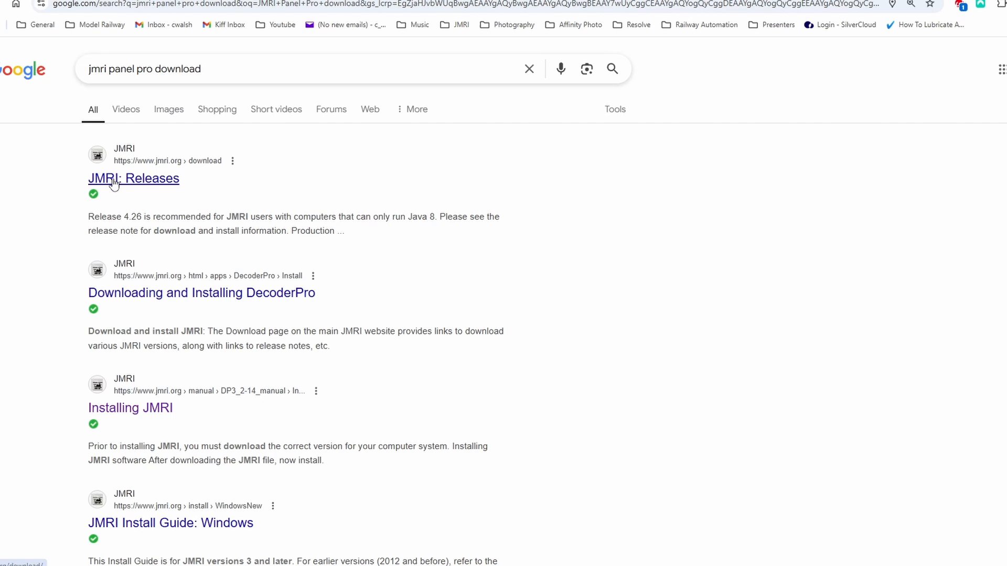
Step: Open the 'Installing JMRI' manual page and scroll through what the package includes
scroll(down, 3)
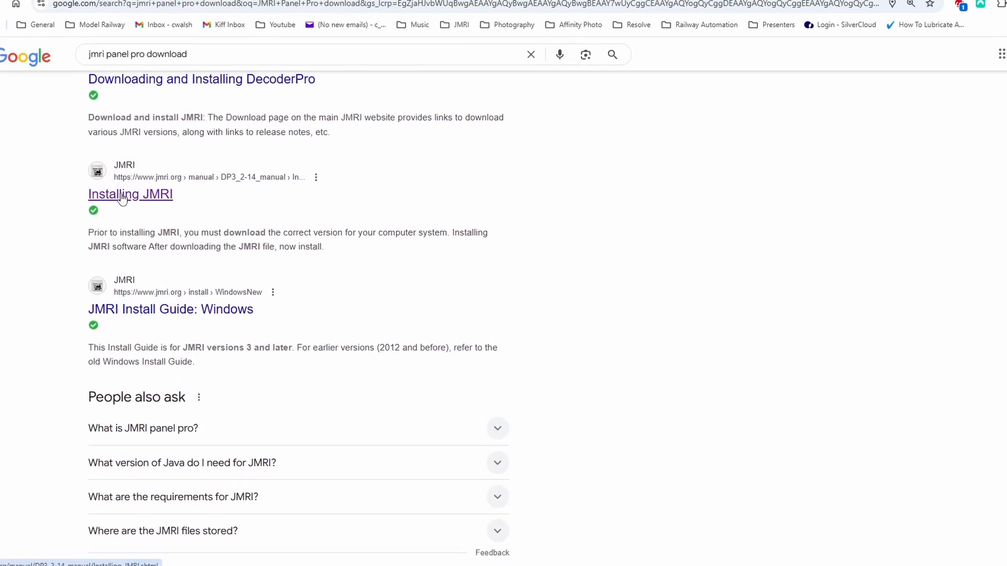
click(129, 194)
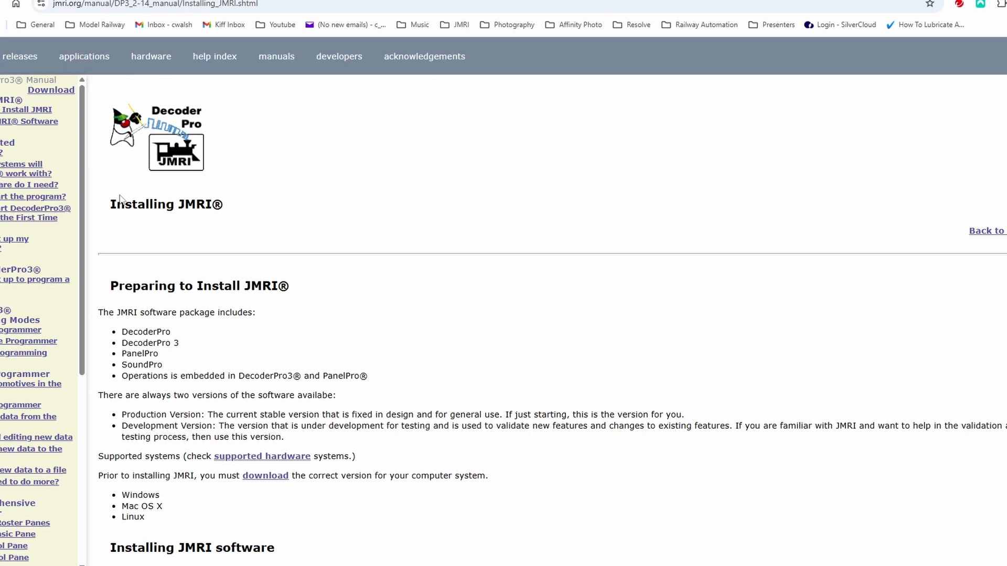
mouse_move(196, 126)
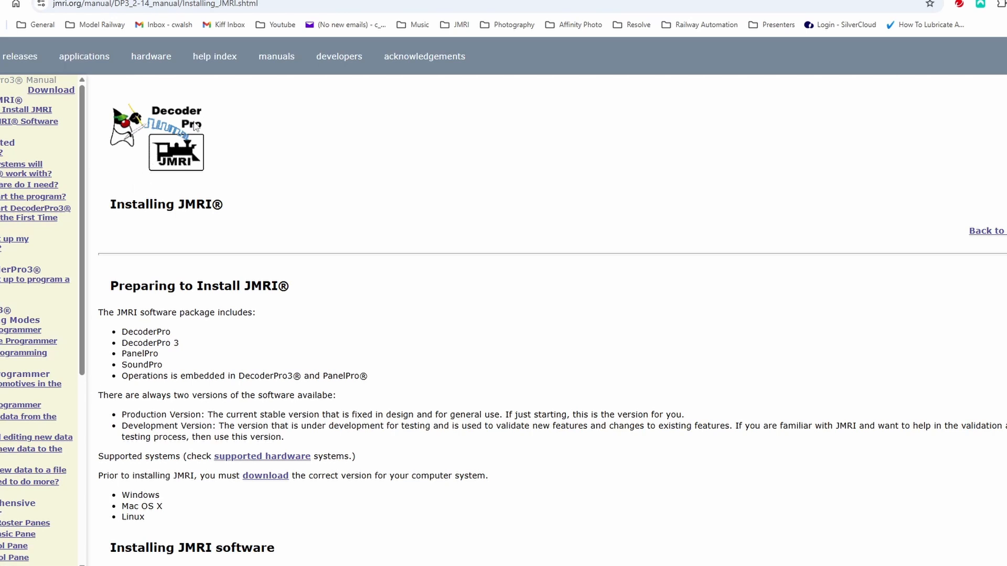
mouse_move(172, 328)
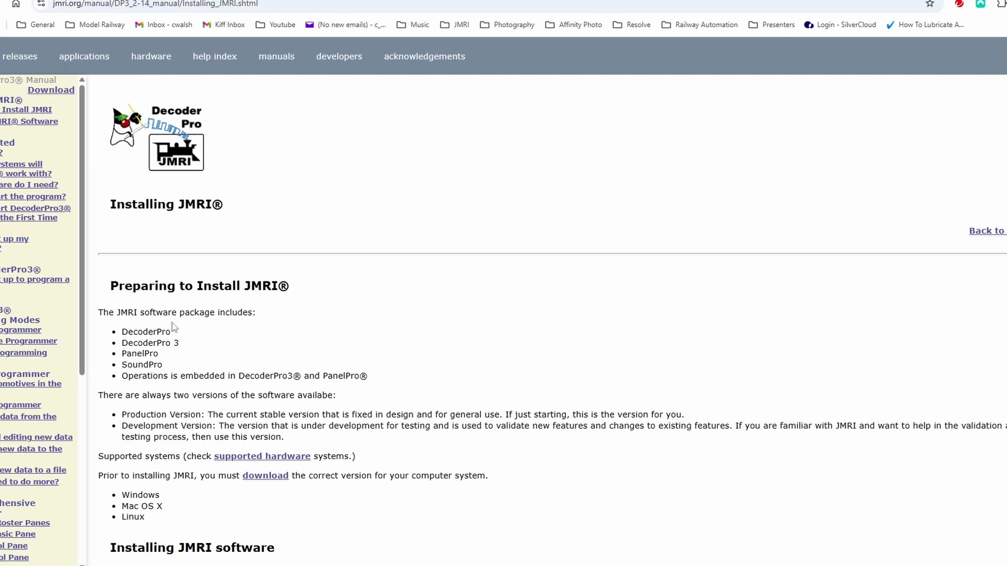
mouse_move(182, 334)
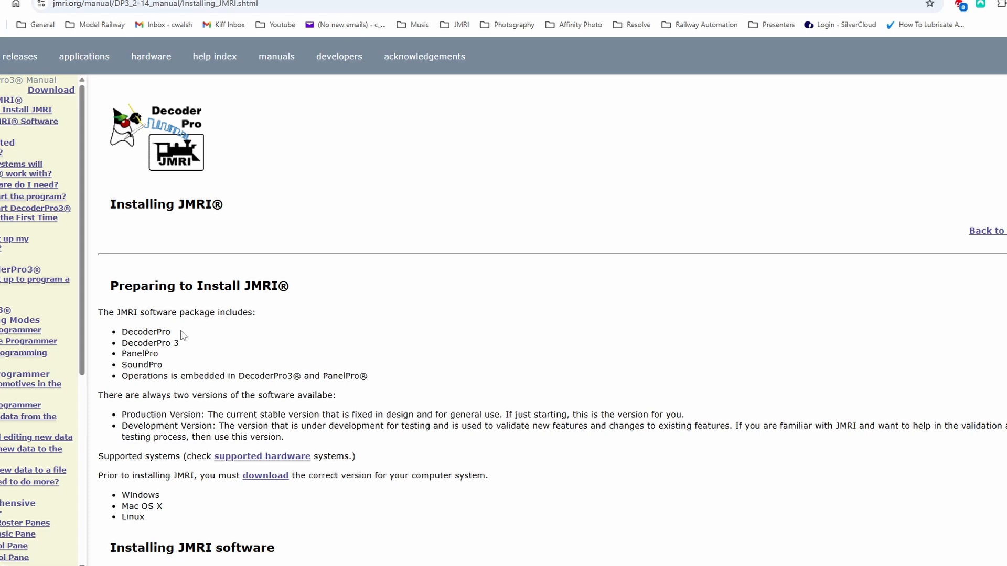
mouse_move(179, 339)
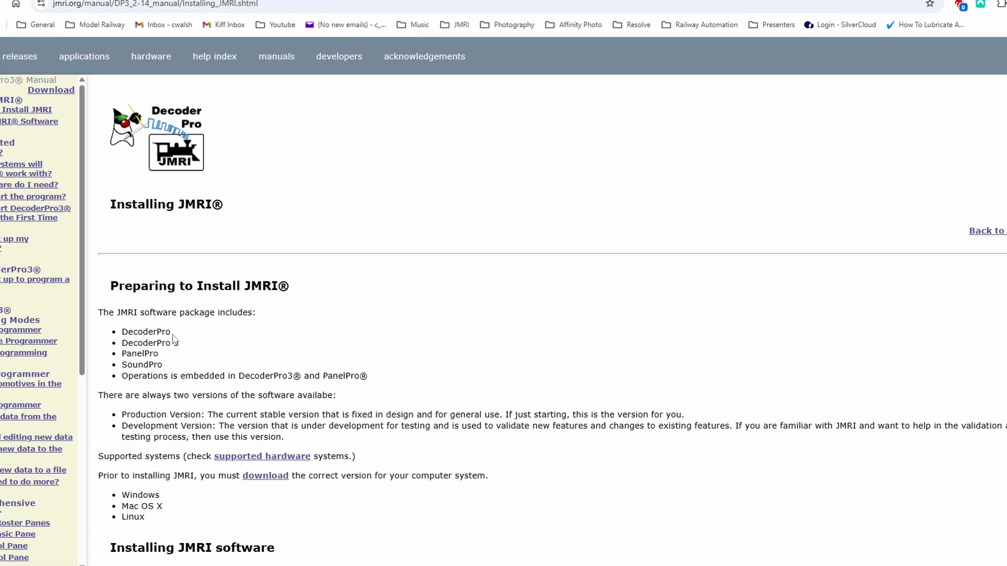
mouse_move(168, 361)
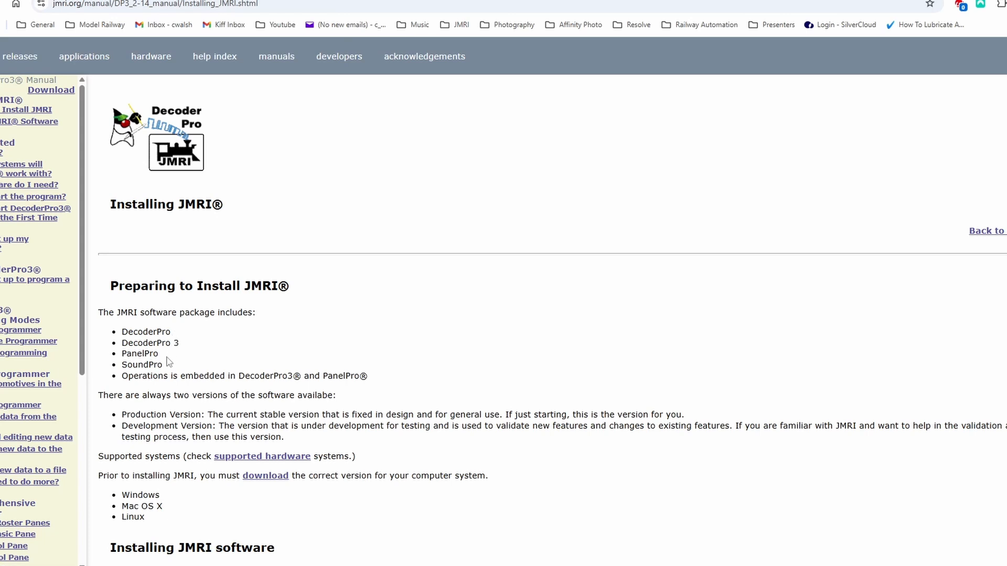
mouse_move(175, 363)
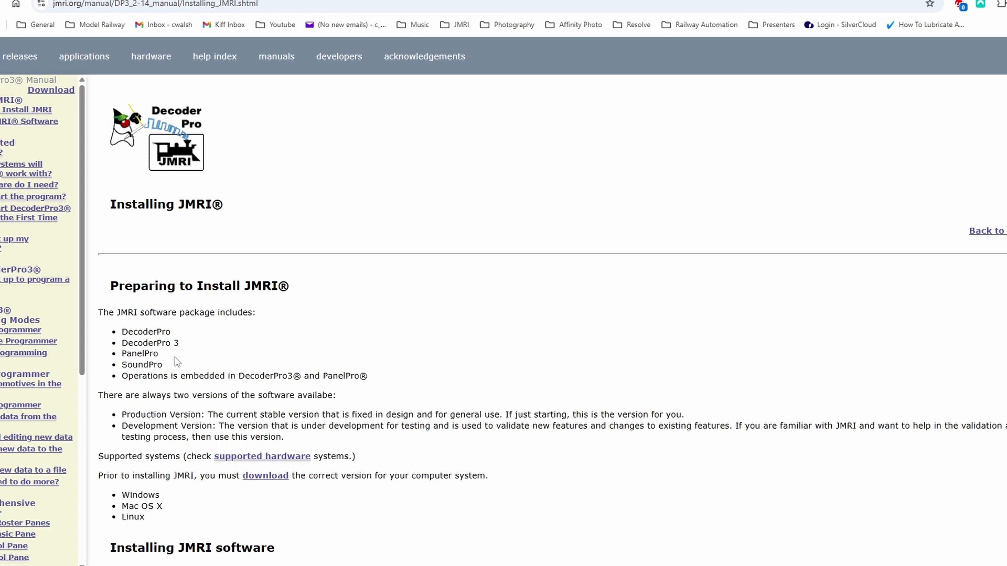
scroll(down, 3)
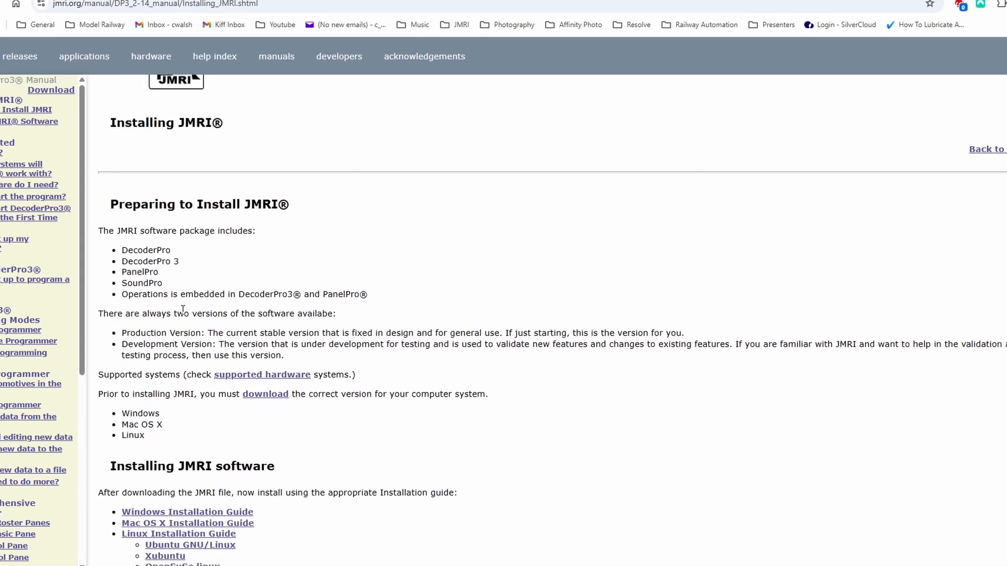
scroll(down, 3)
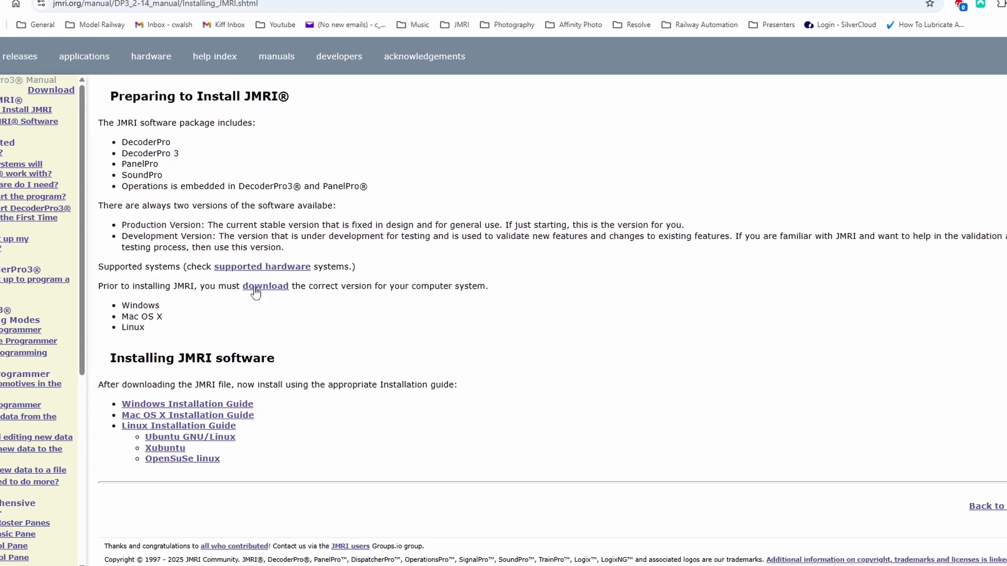
Step: Go to the JMRI Releases page and scroll to the 5.10 production release downloads
click(265, 286)
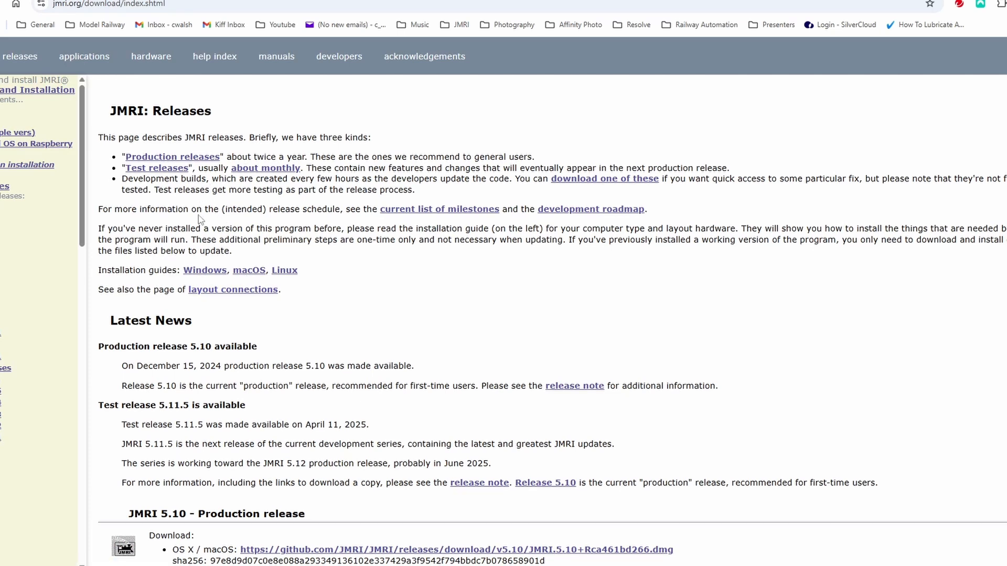
scroll(down, 3)
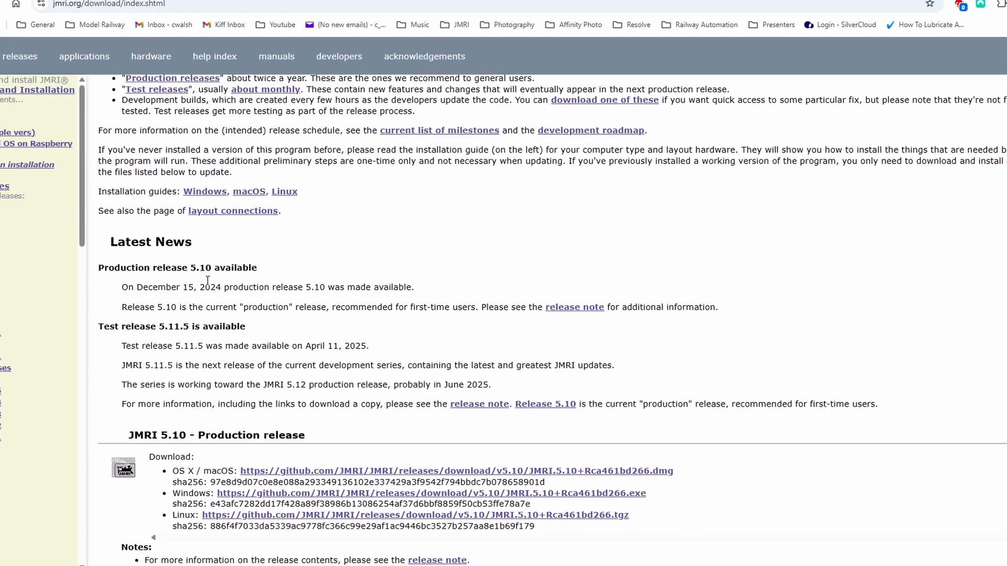
scroll(down, 3)
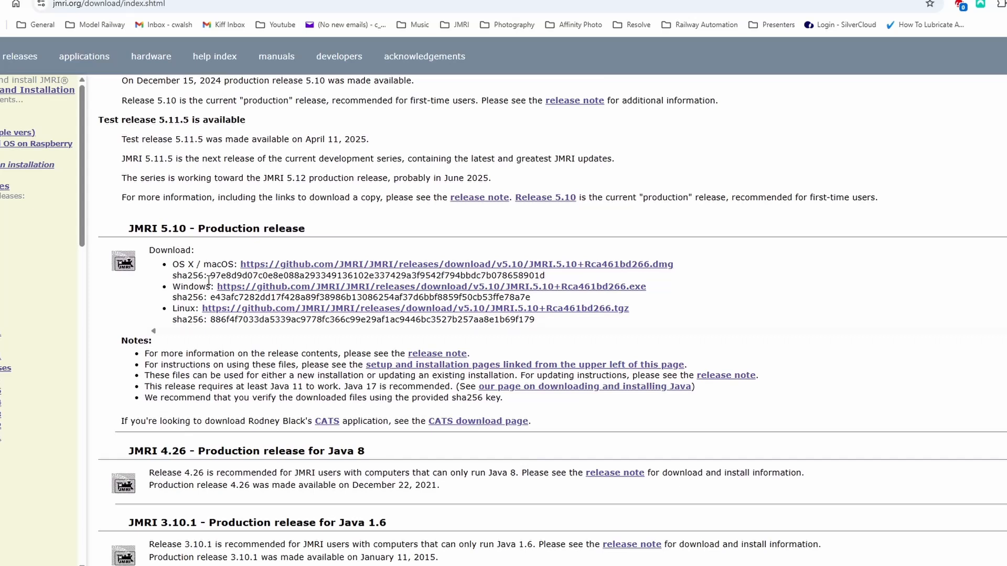
mouse_move(320, 264)
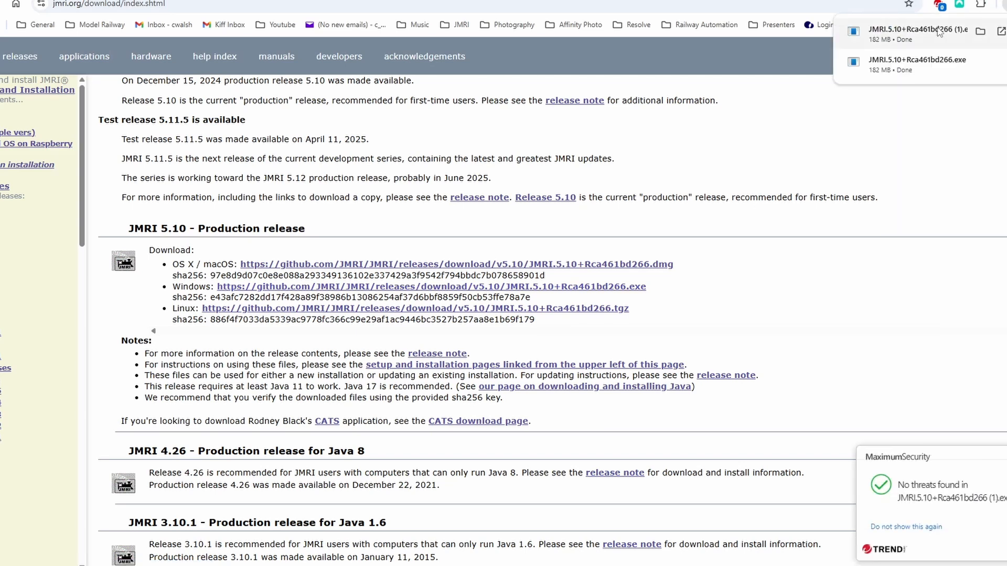
Step: Run the downloaded JMRI.5.10 .exe from Chrome and get past the SmartScreen warning
click(905, 35)
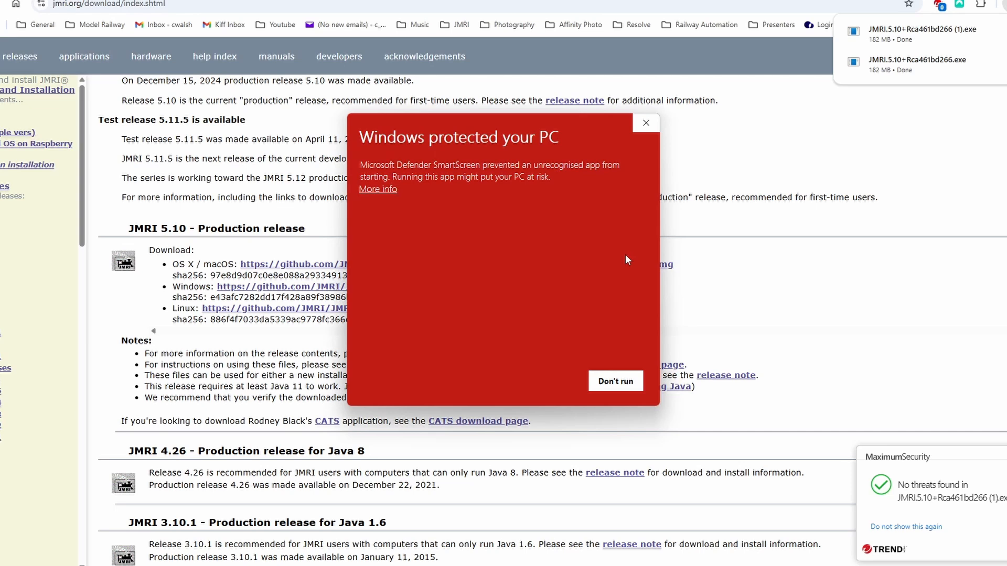
mouse_move(397, 247)
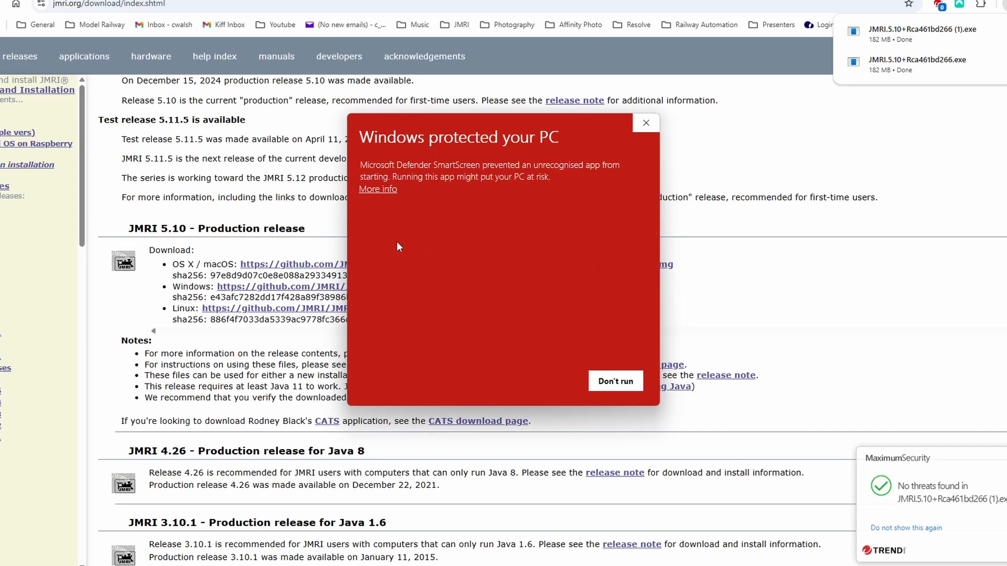
click(378, 189)
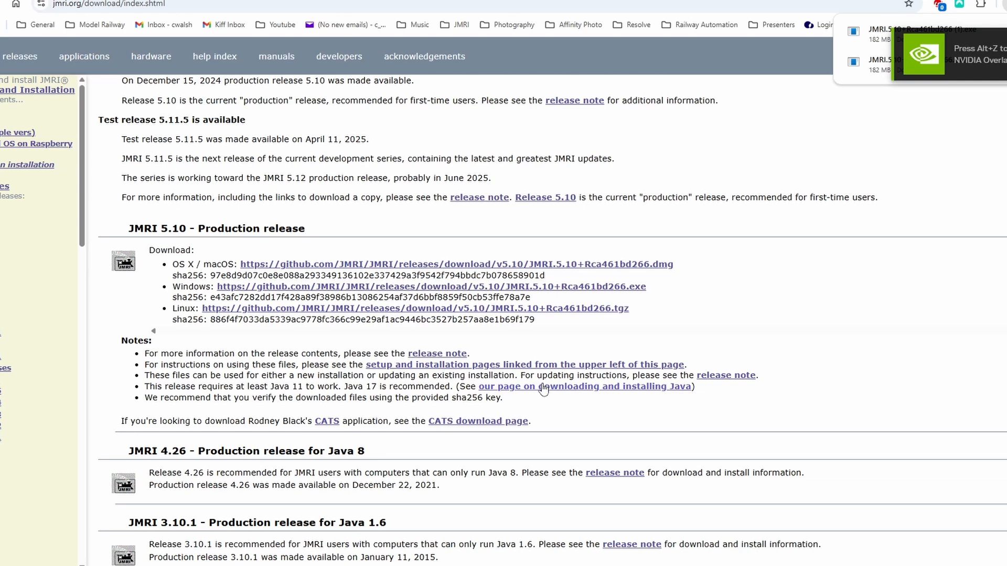
mouse_move(543, 374)
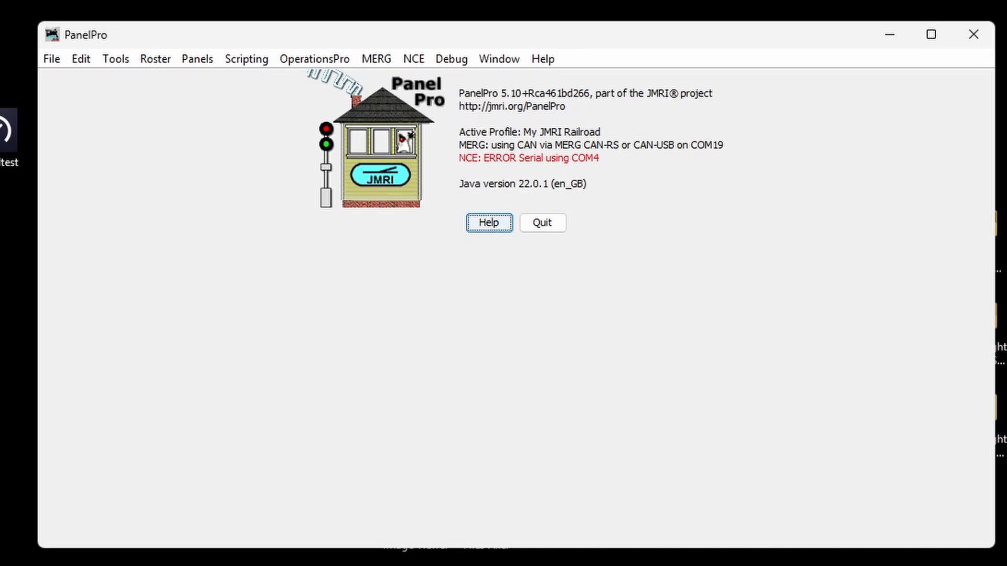
mouse_move(305, 433)
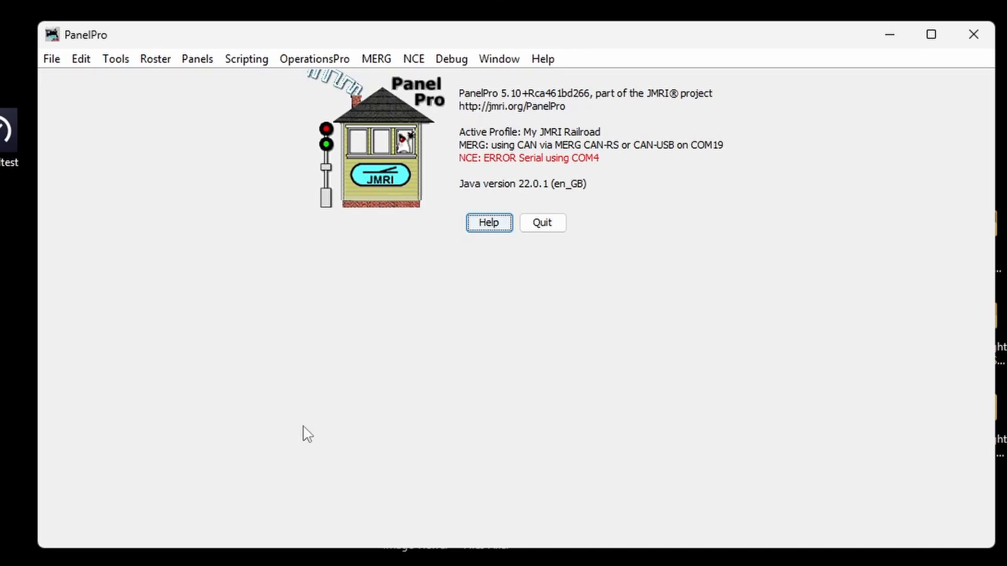
mouse_move(674, 108)
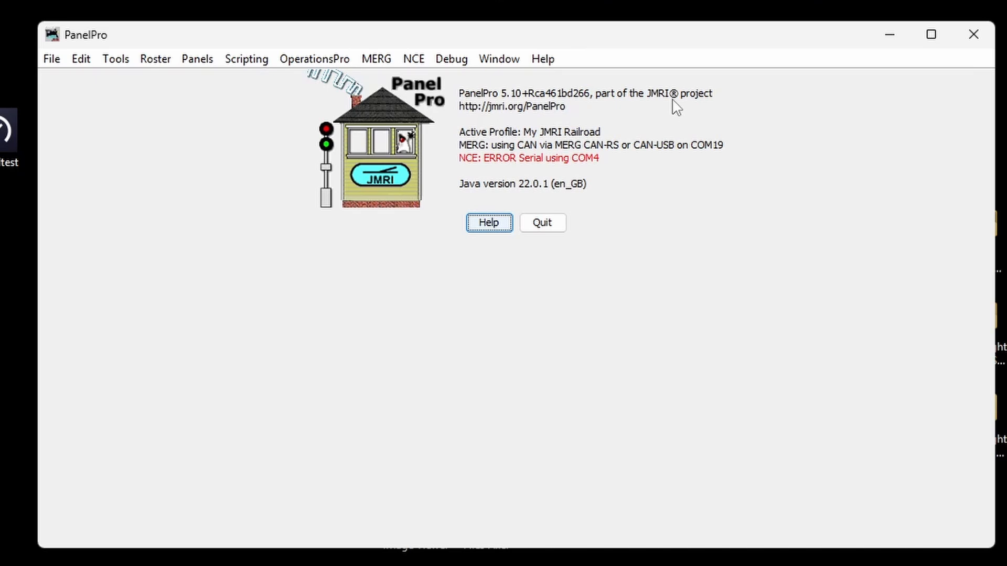
mouse_move(469, 153)
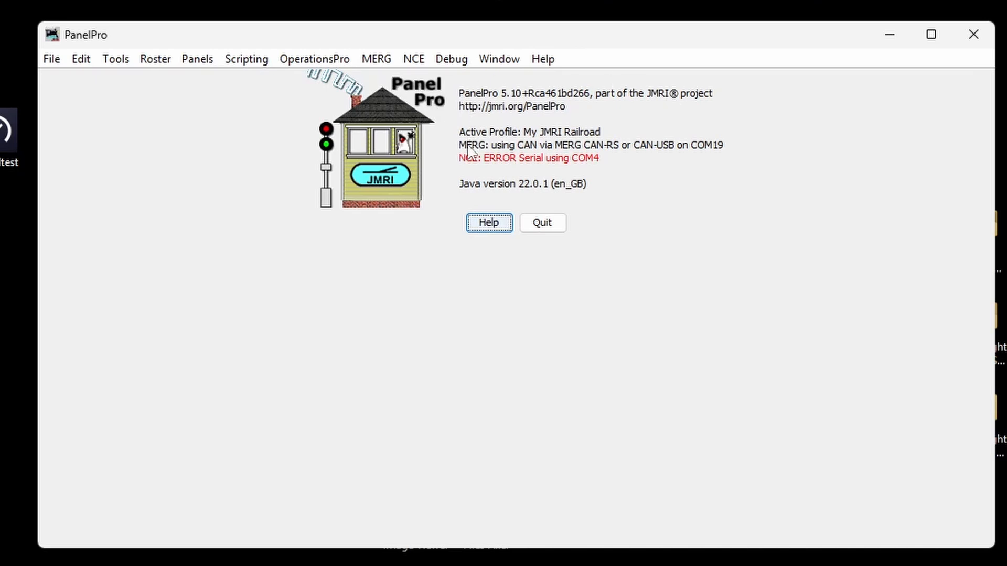
mouse_move(480, 166)
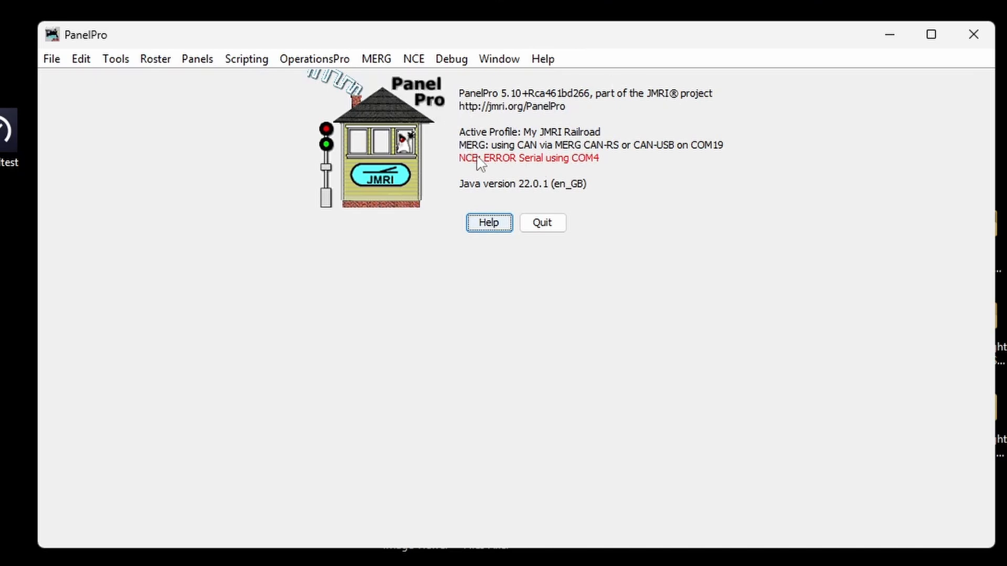
mouse_move(480, 157)
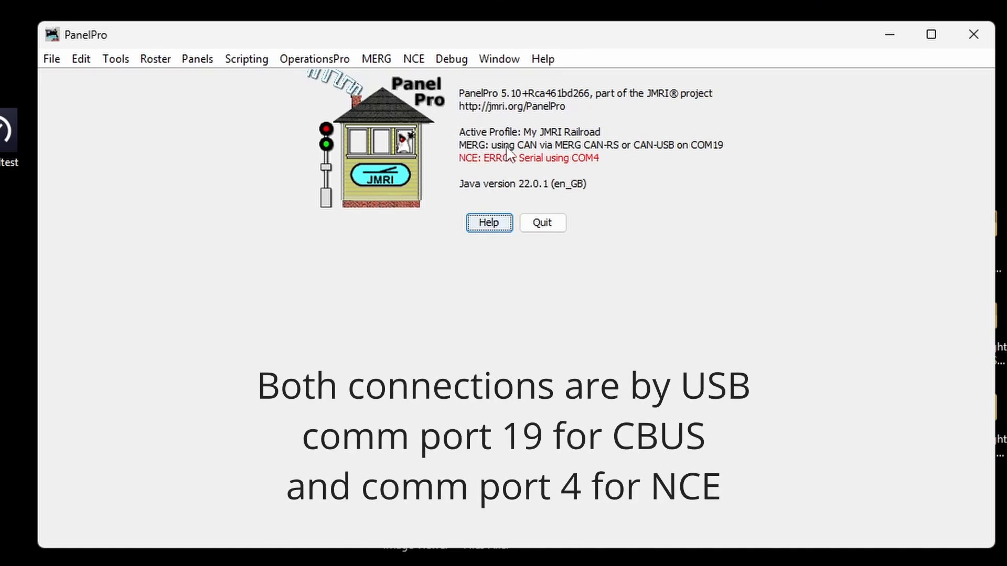
mouse_move(650, 151)
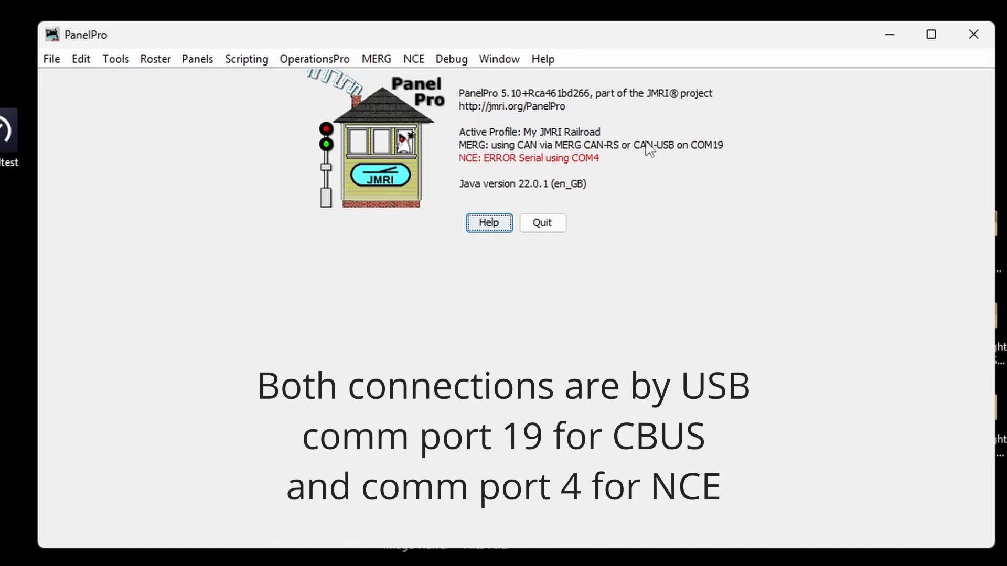
mouse_move(472, 167)
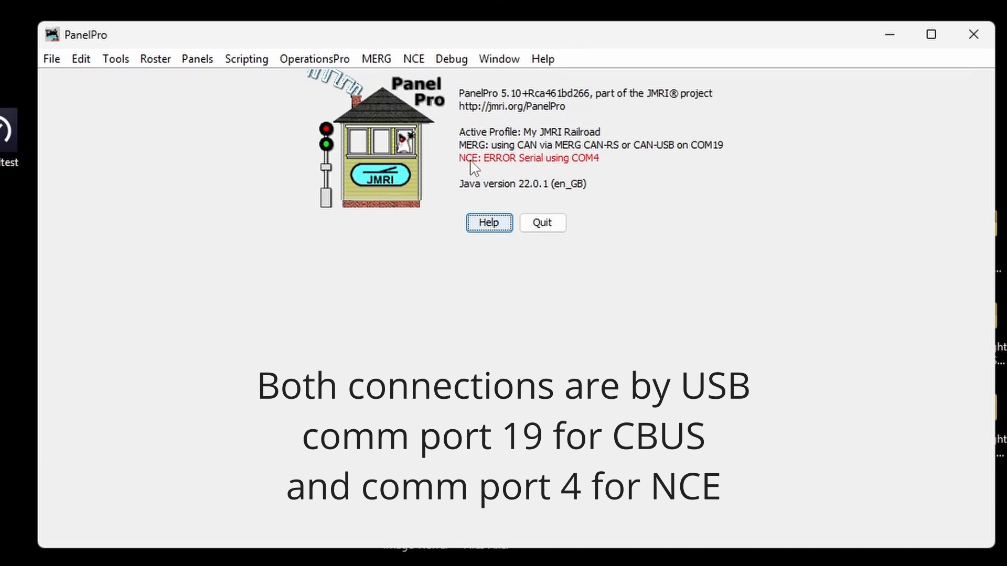
mouse_move(504, 168)
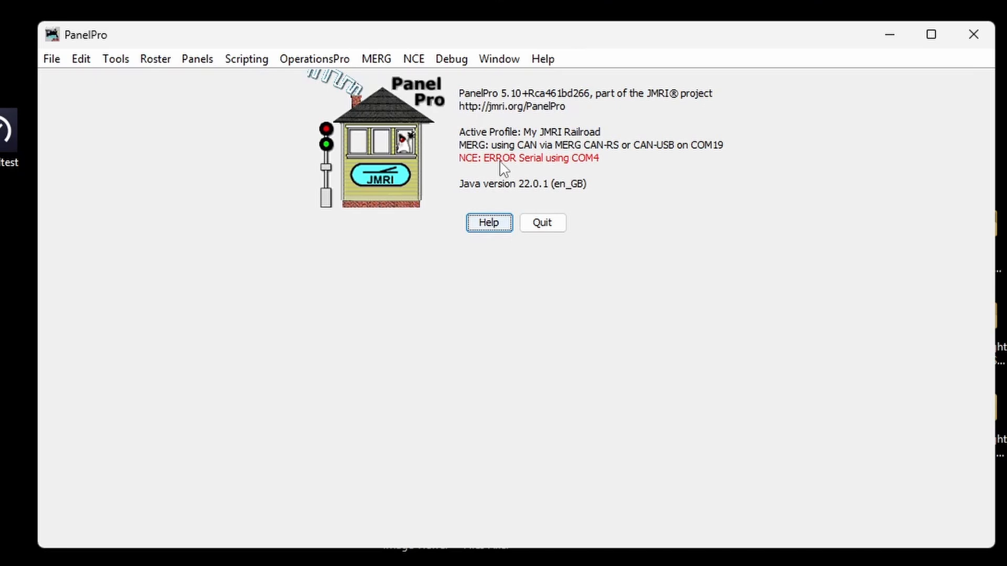
mouse_move(489, 169)
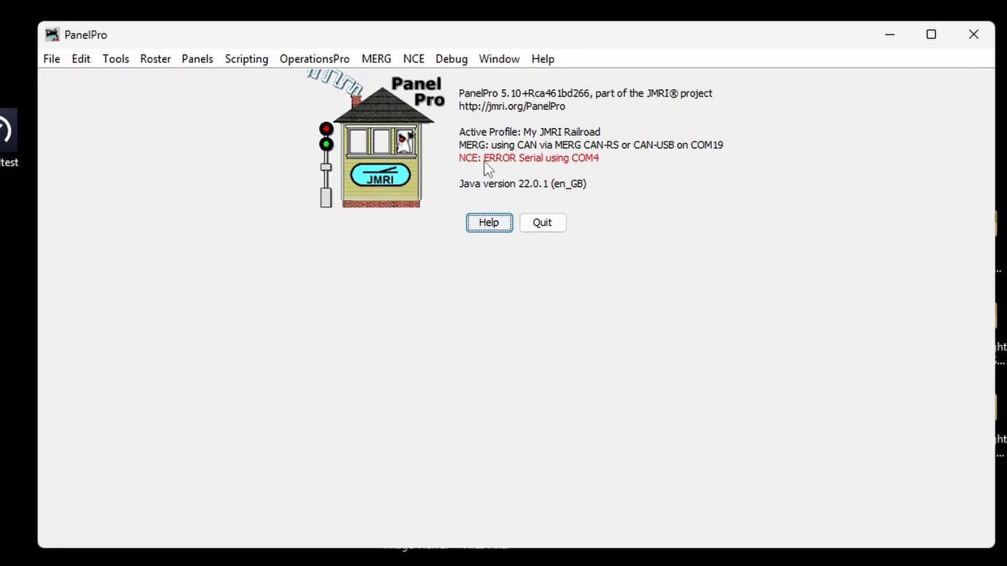
Step: Create a new Layout Editor panel from the Panels menu
click(197, 59)
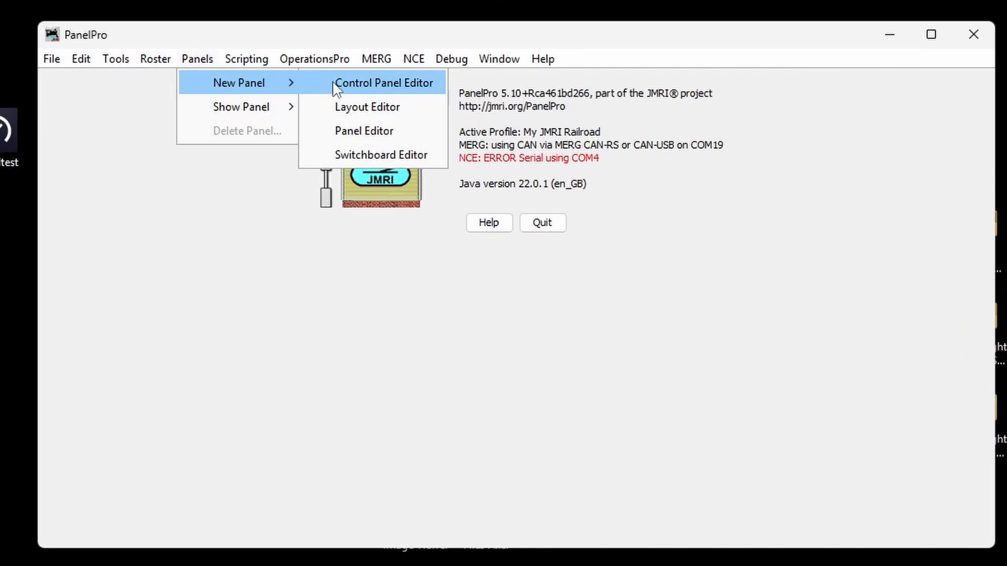
mouse_move(366, 107)
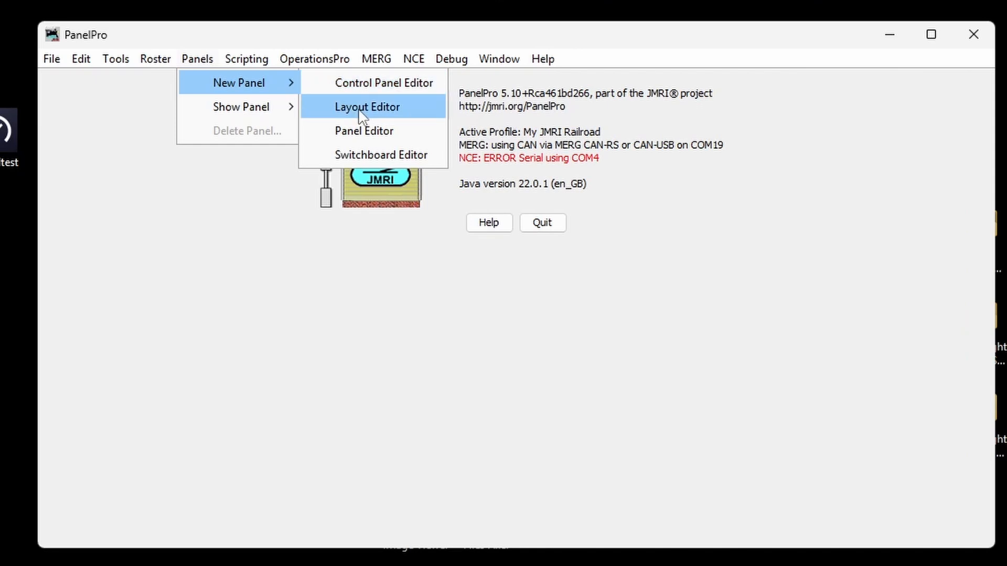
click(366, 107)
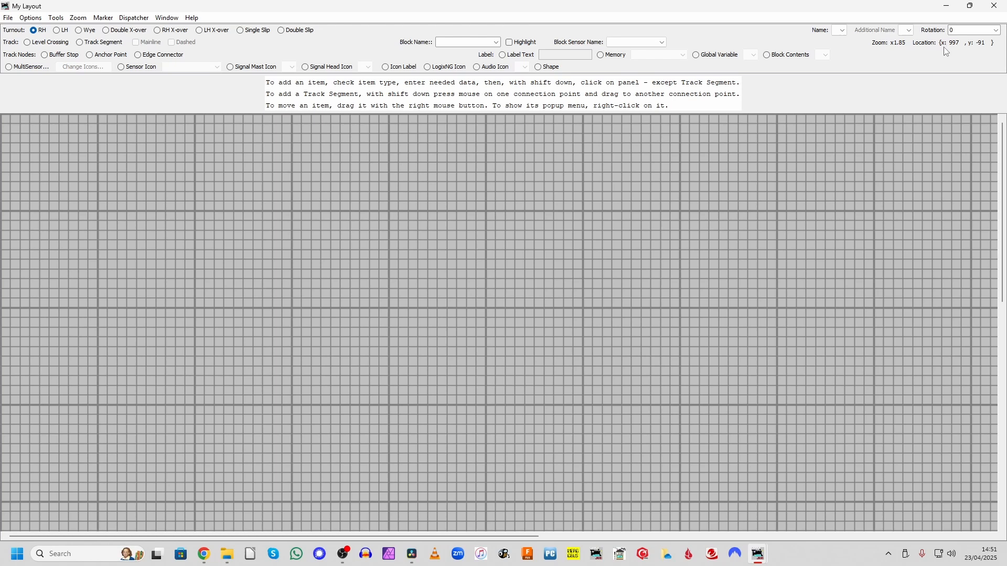
mouse_move(926, 69)
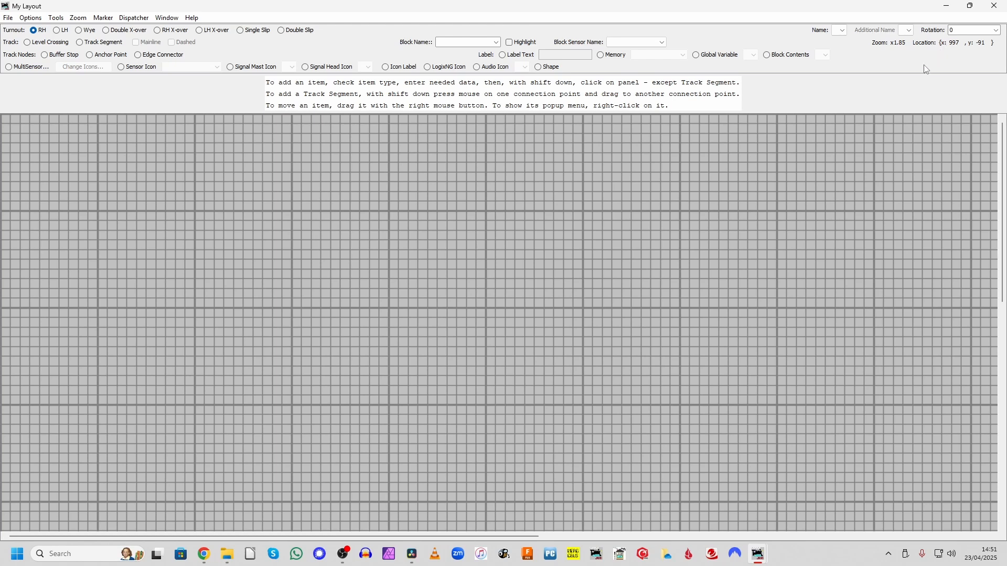
mouse_move(904, 75)
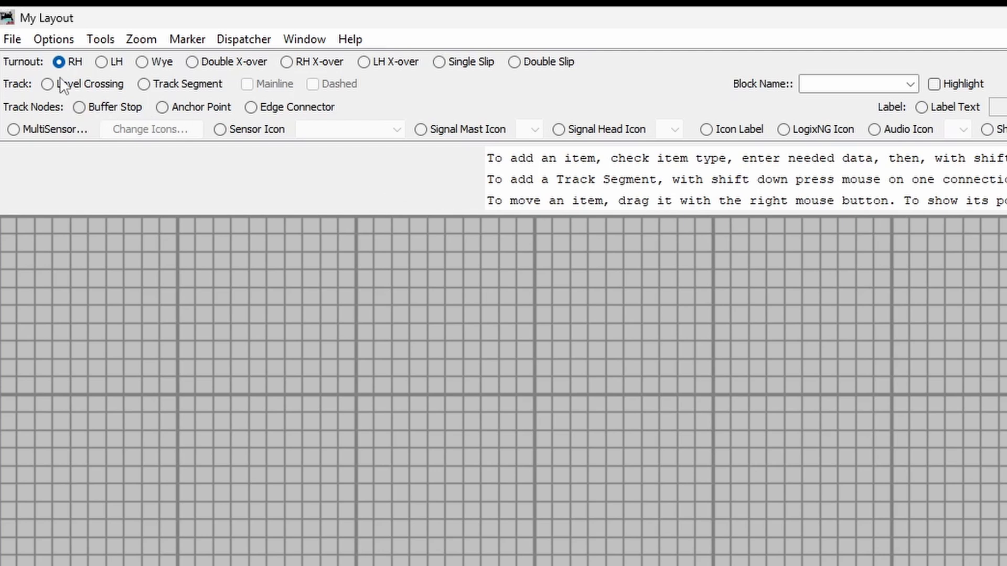
mouse_move(102, 62)
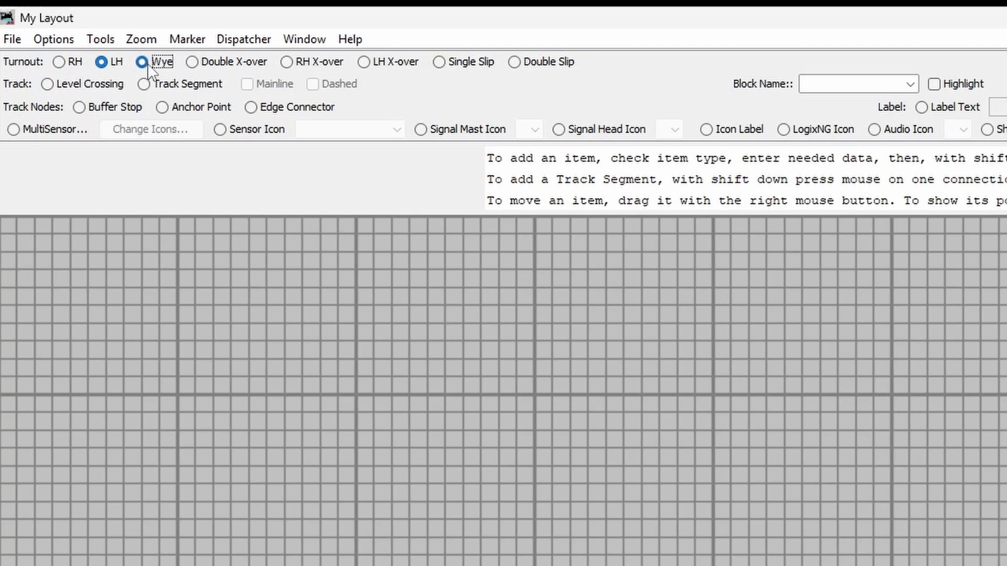
click(192, 62)
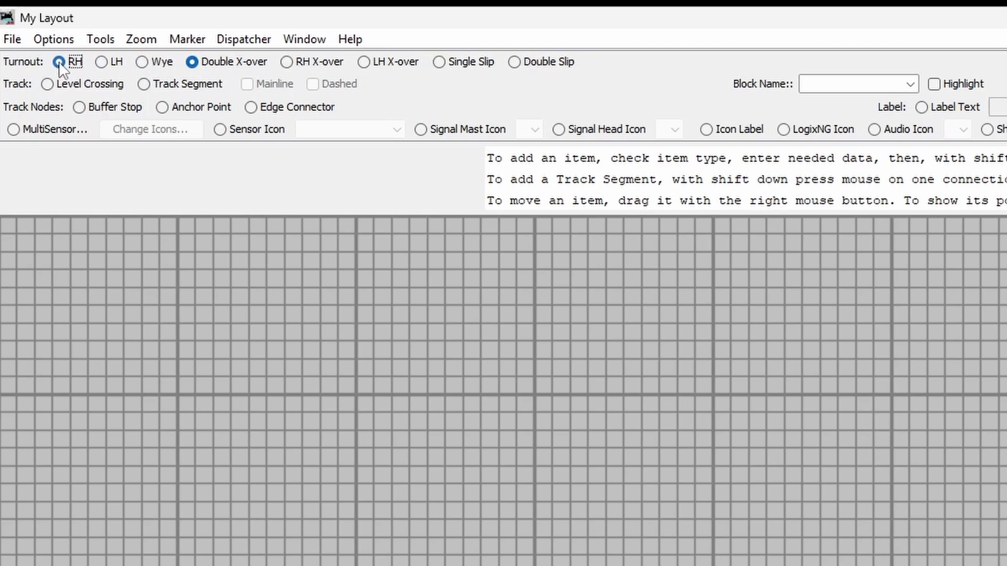
click(59, 62)
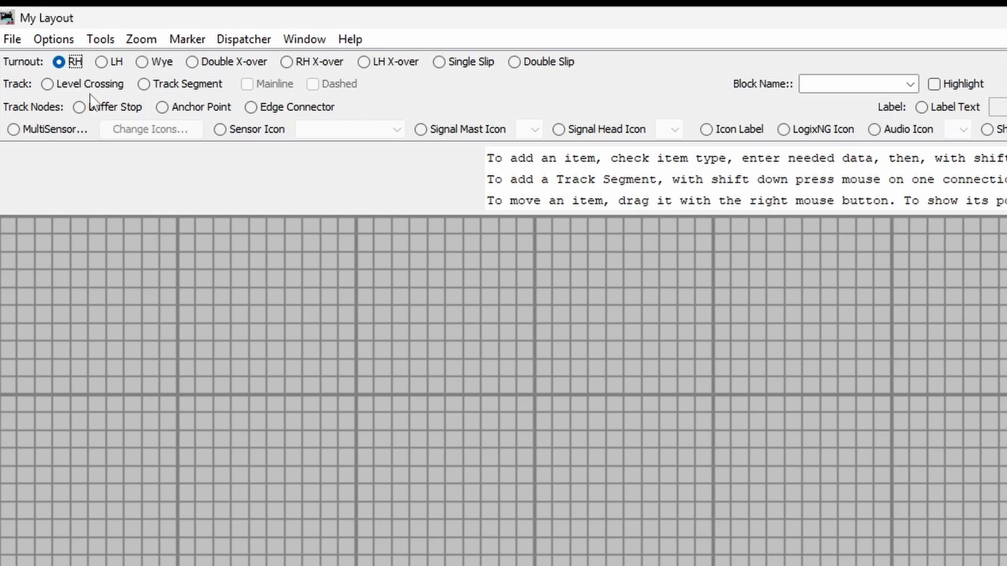
mouse_move(646, 399)
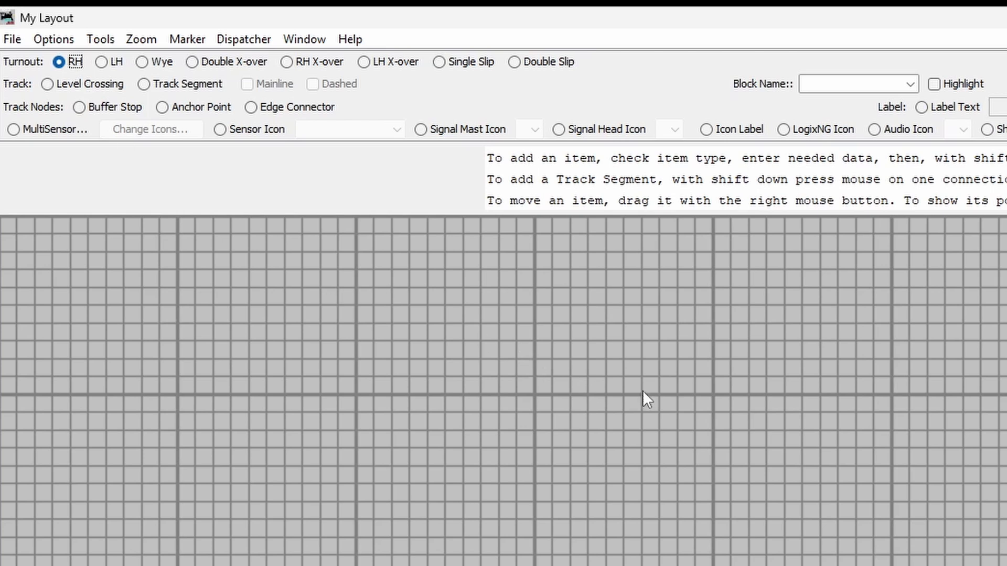
mouse_move(866, 496)
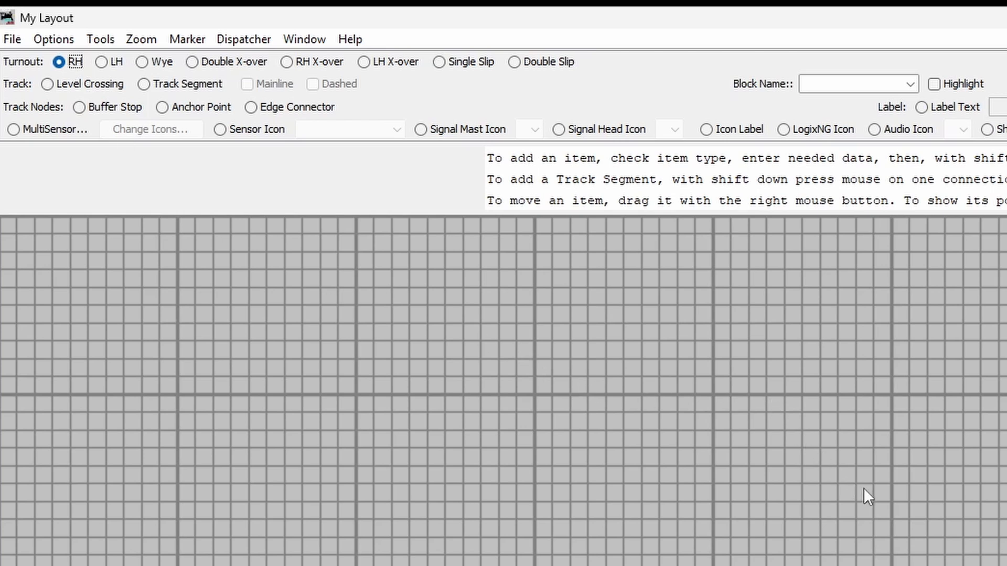
Step: Place a right-hand turnout on the right and a left-hand turnout further left
click(867, 494)
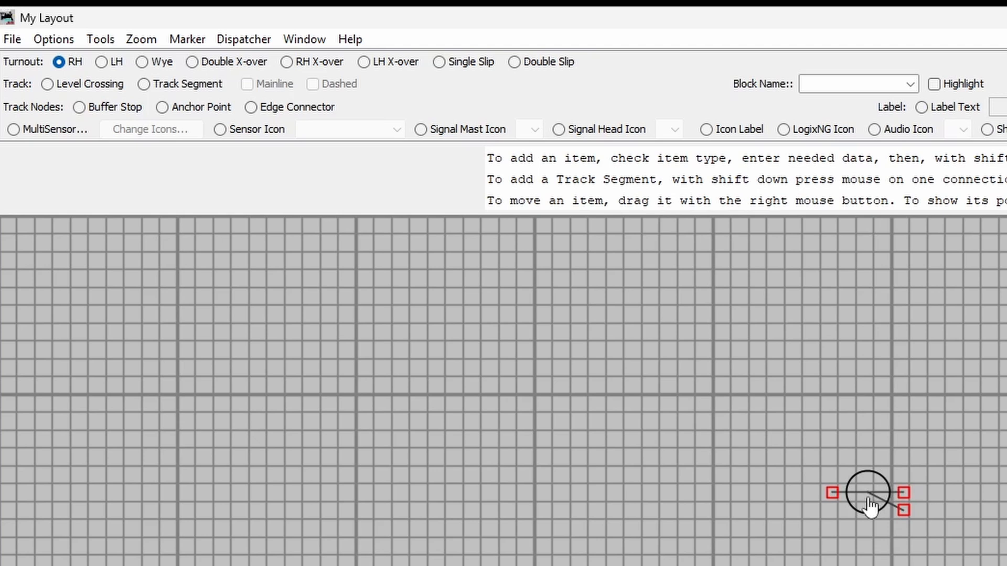
mouse_move(866, 506)
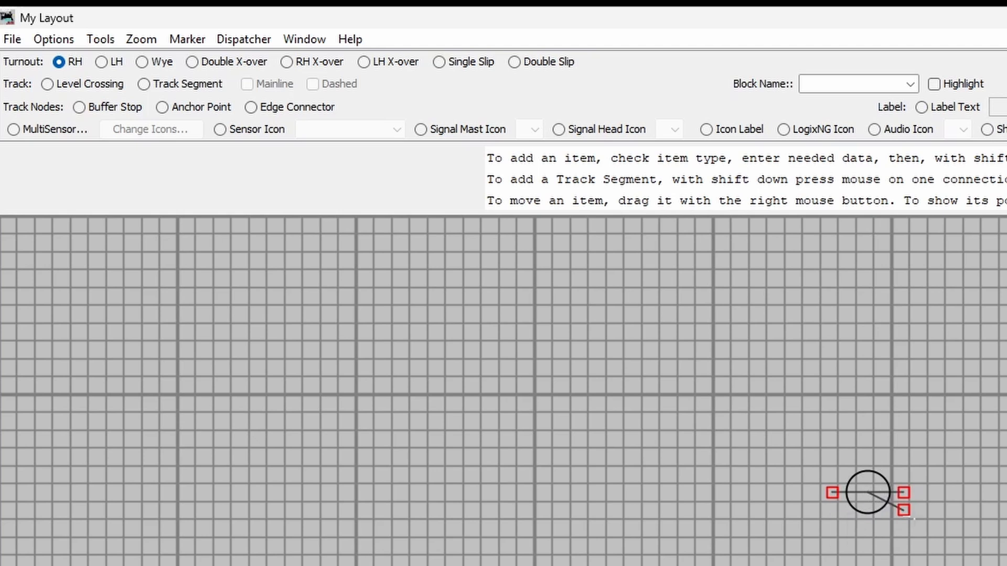
mouse_move(61, 96)
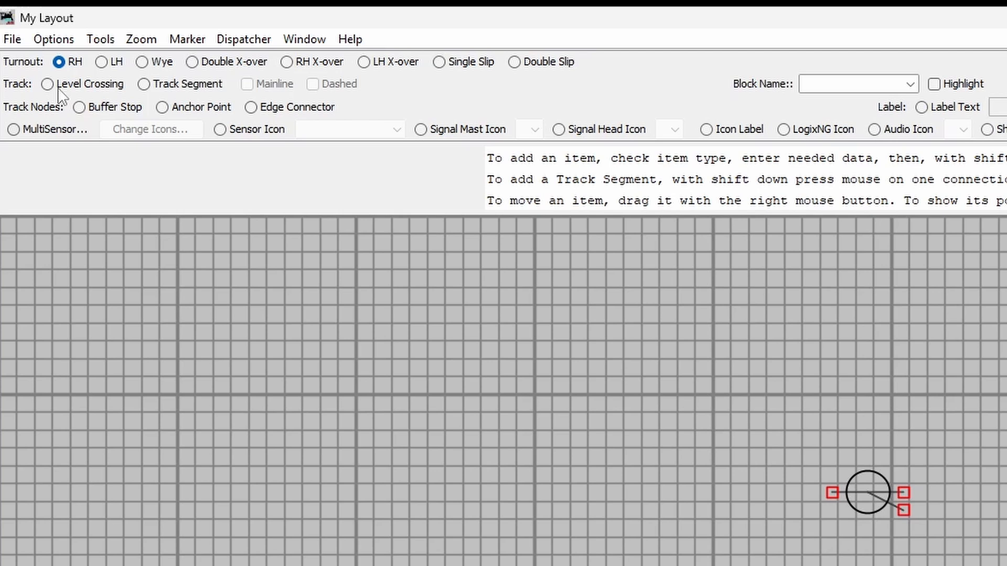
click(101, 61)
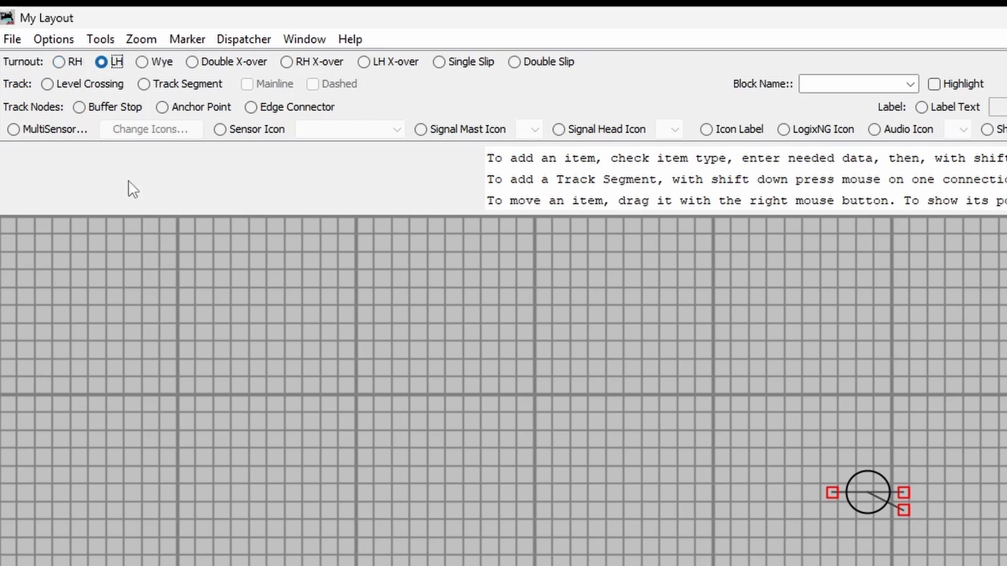
click(389, 483)
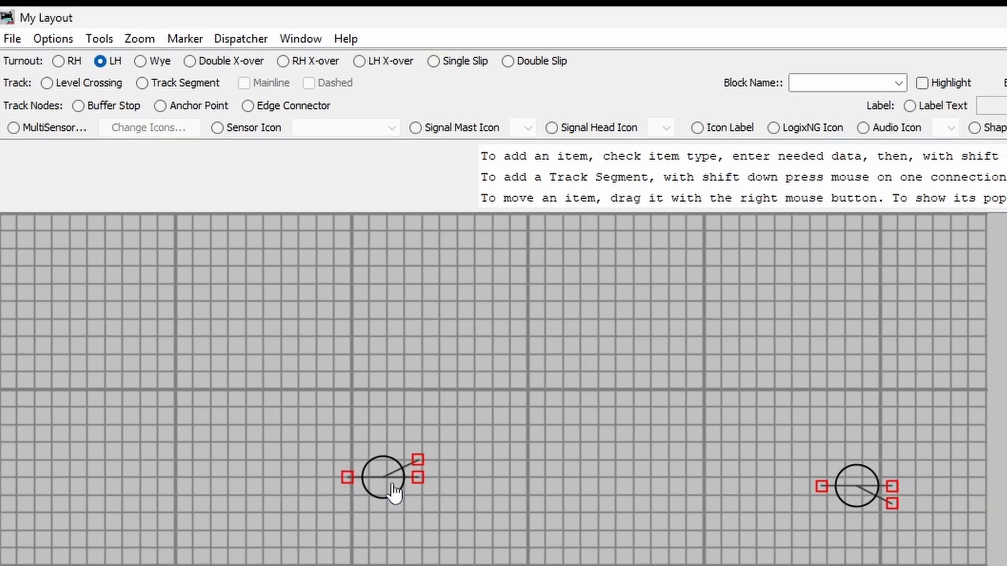
Step: Rotate the left-hand turnout by 180 degrees
right_click(382, 478)
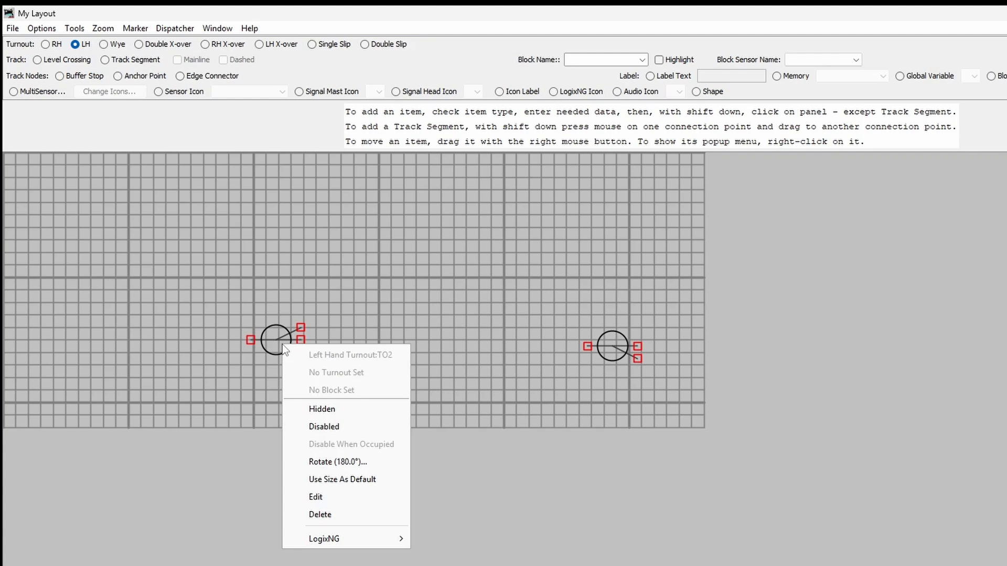
mouse_move(346, 462)
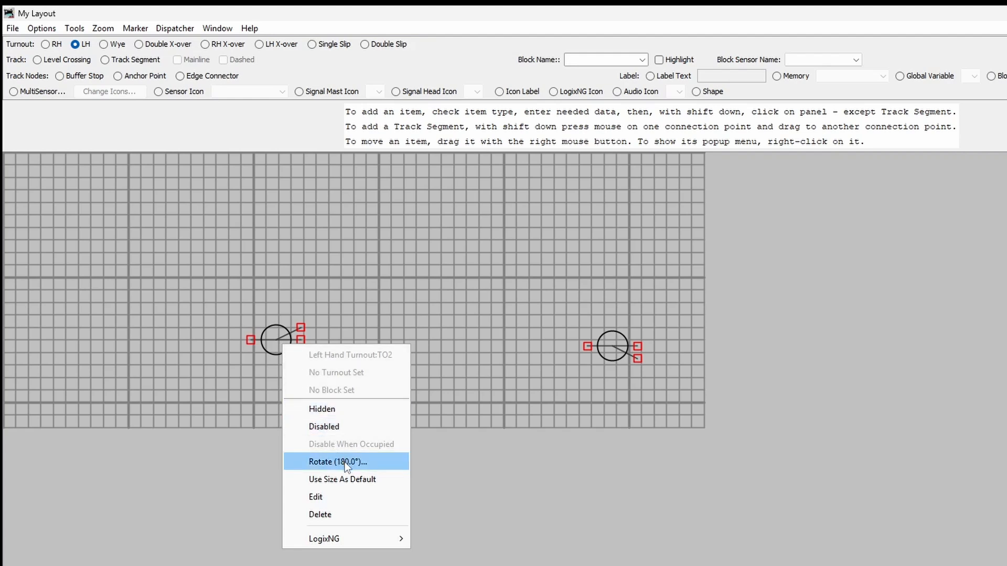
click(338, 462)
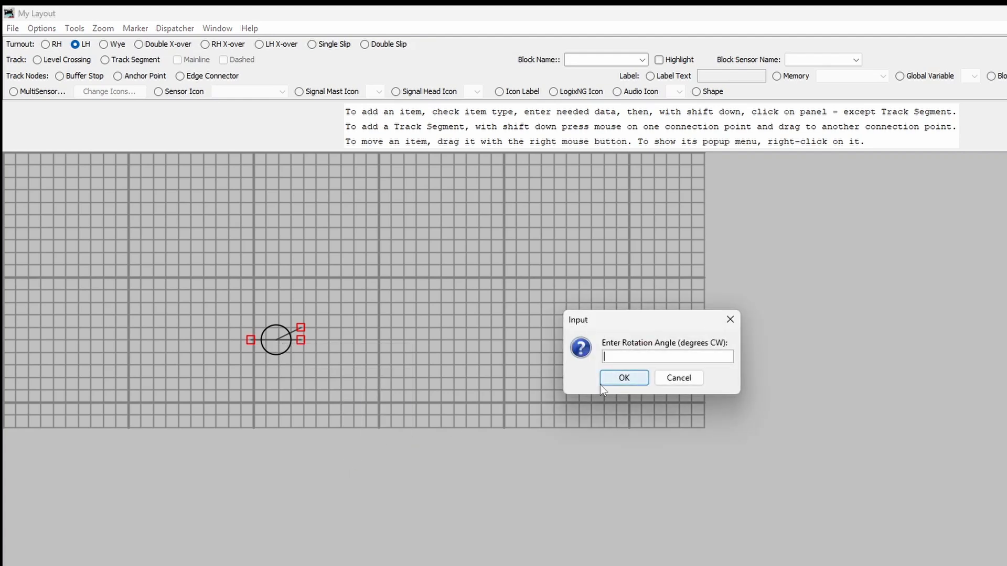
mouse_move(613, 367)
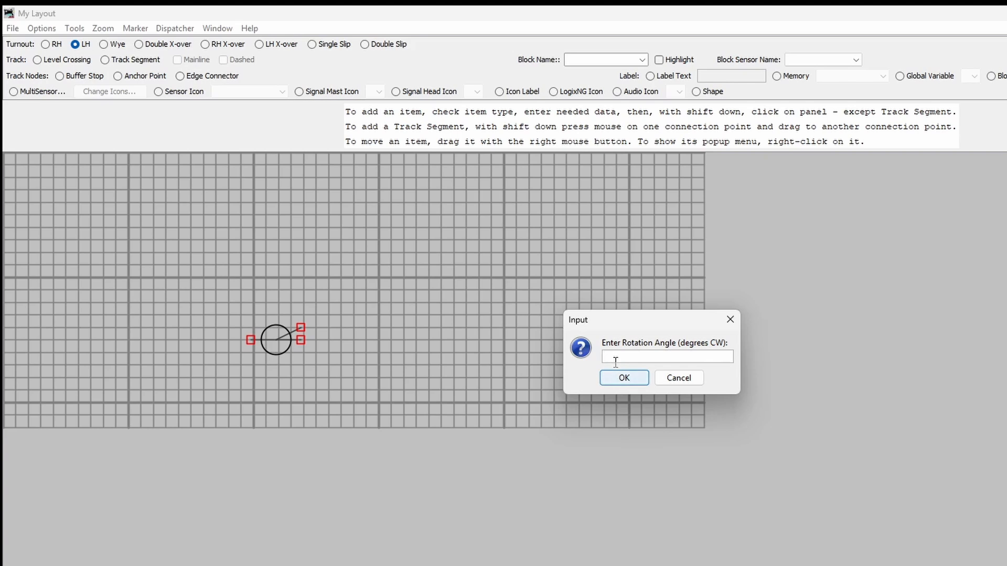
text(180)
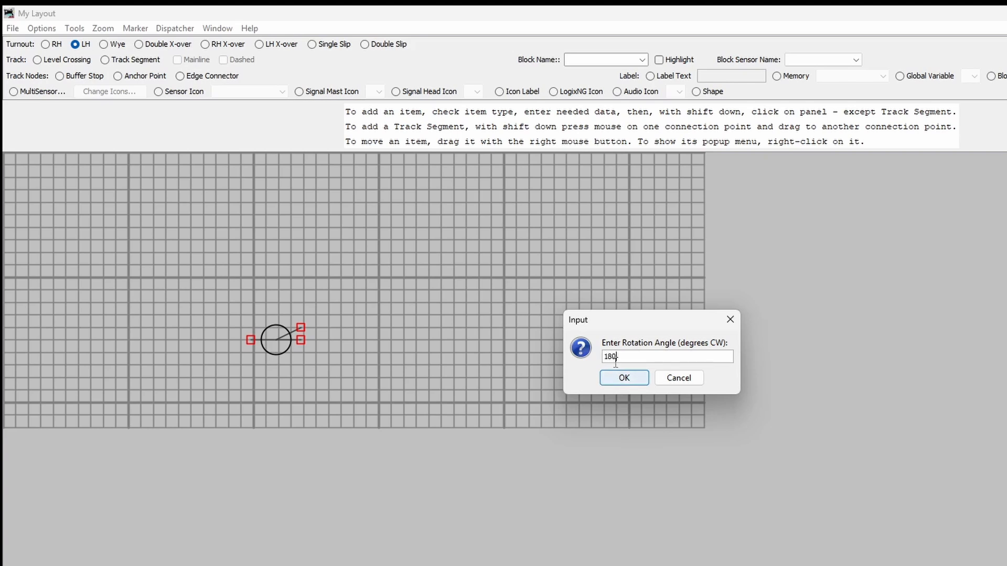
click(623, 378)
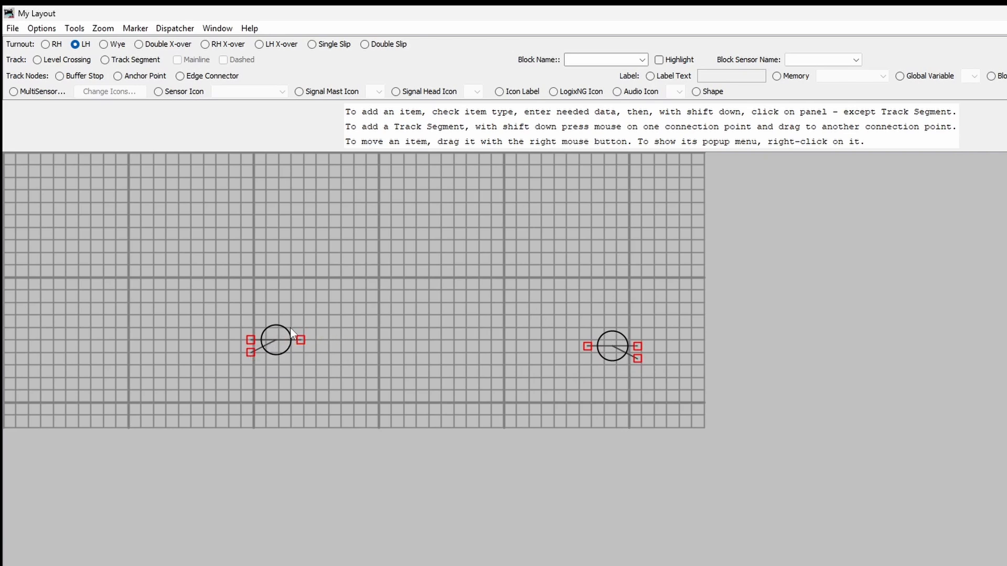
mouse_move(275, 341)
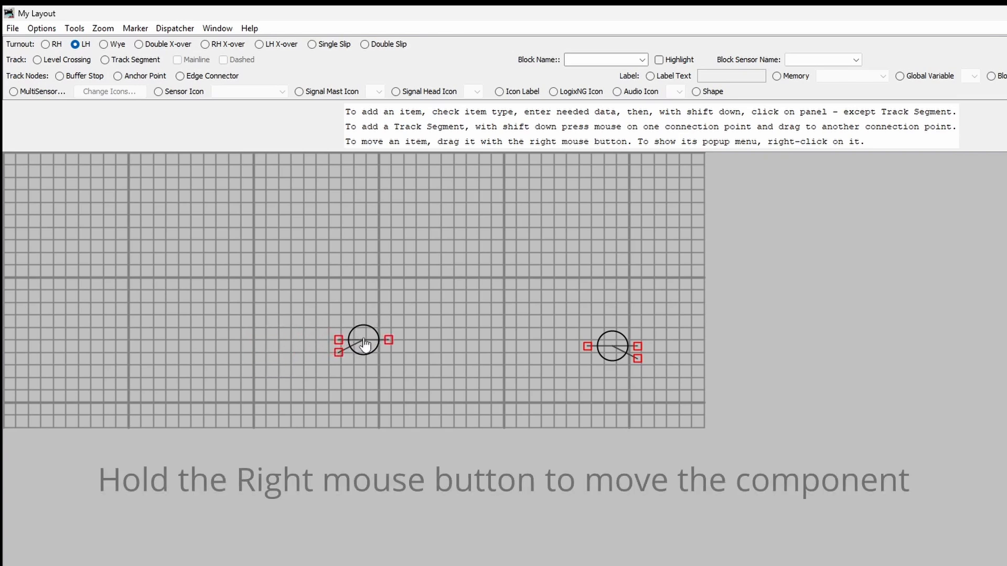
mouse_move(611, 355)
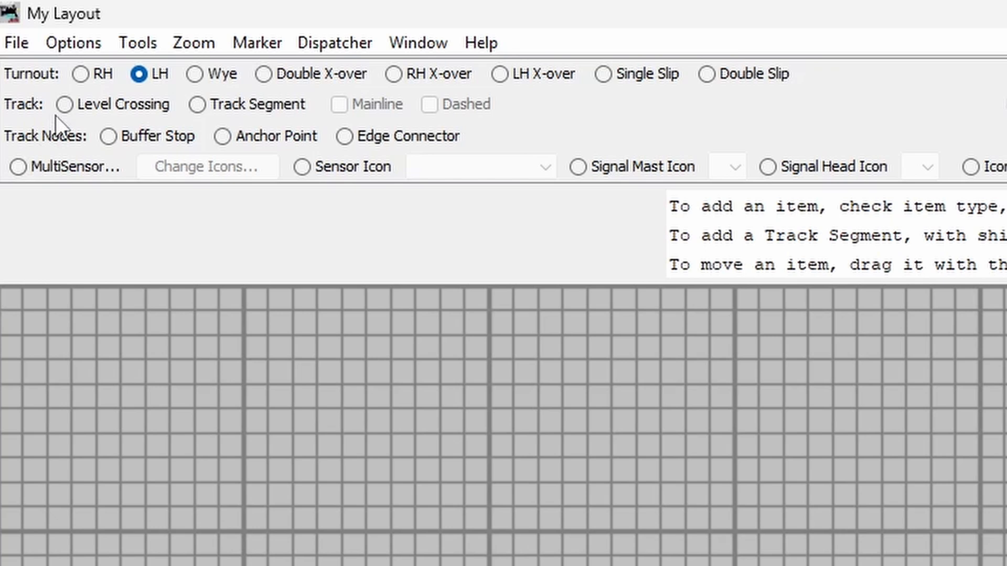
Step: Select the Track Segment option for drawing track
click(198, 104)
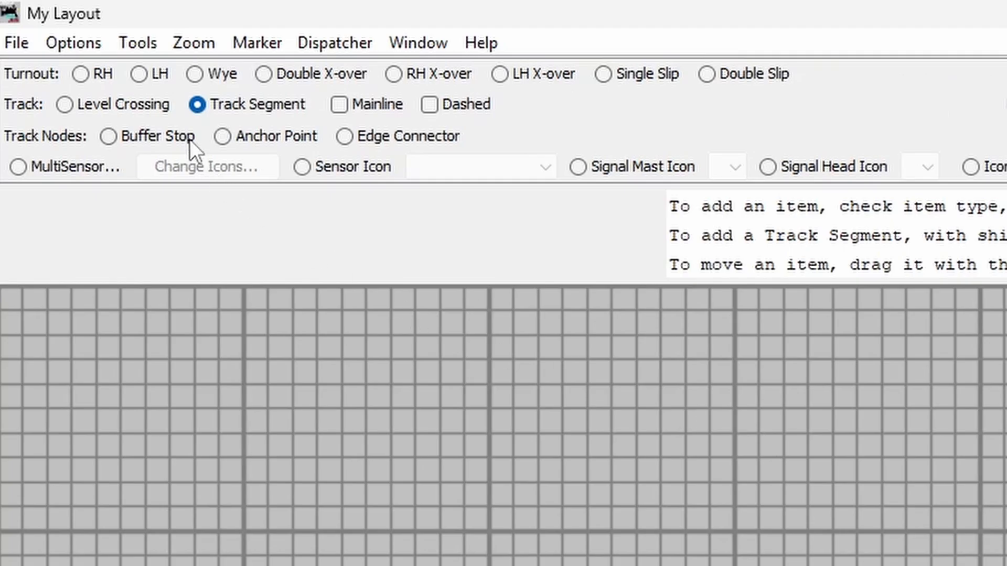
mouse_move(168, 148)
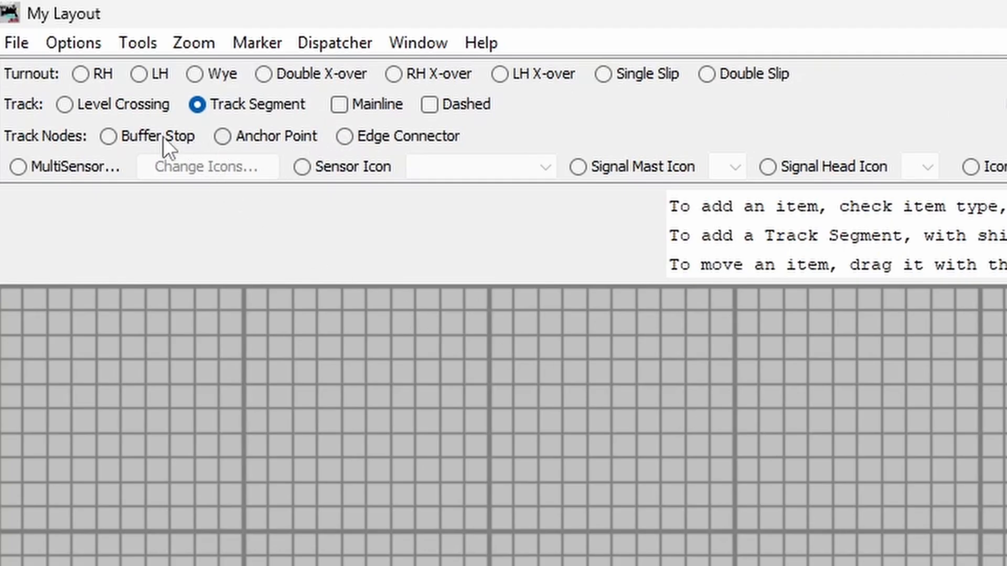
click(108, 135)
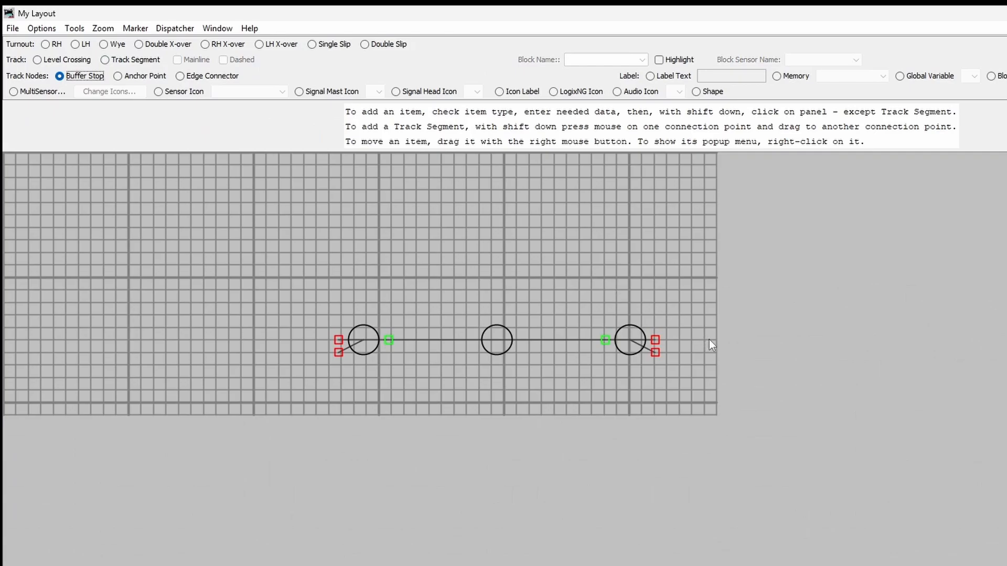
click(707, 340)
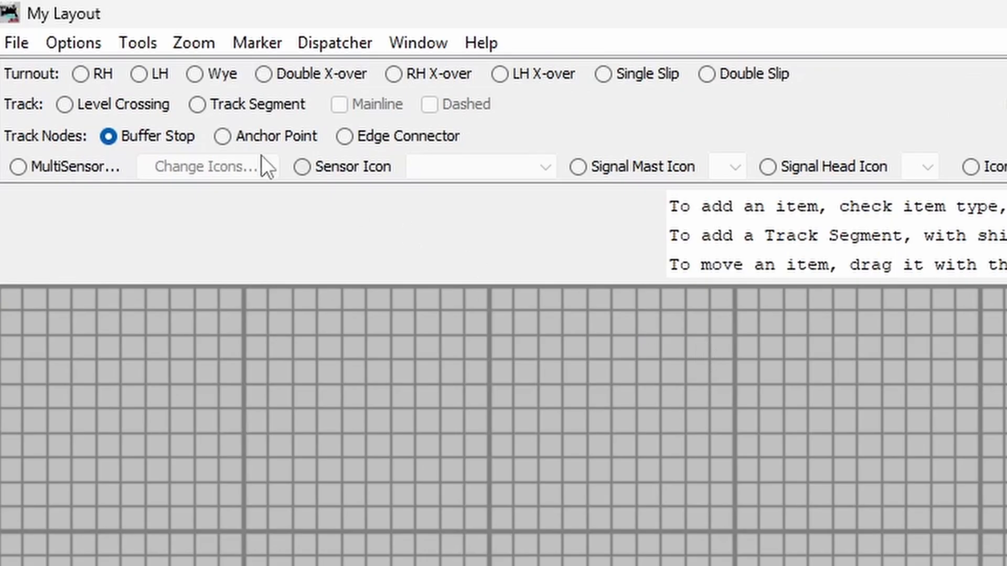
click(198, 103)
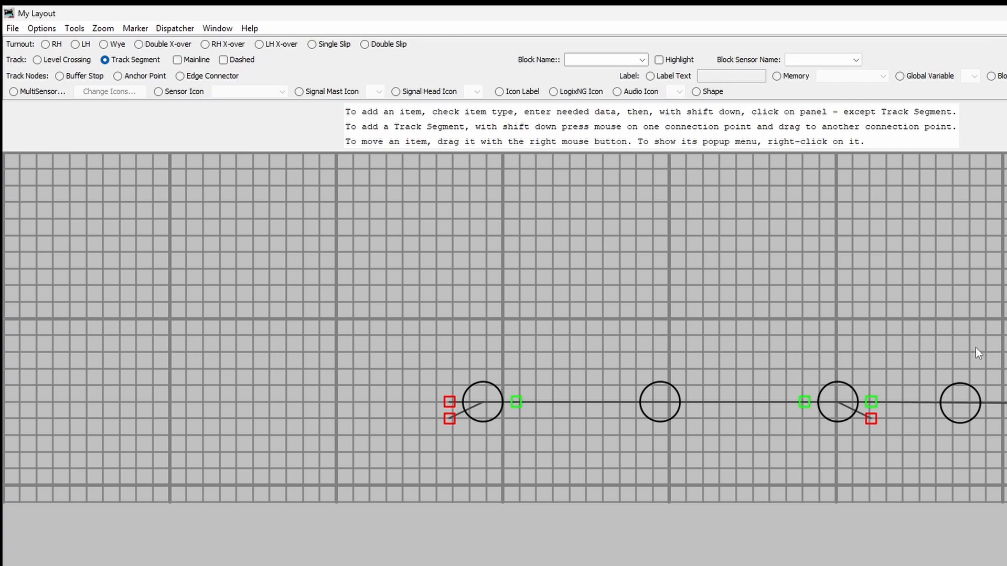
mouse_move(542, 438)
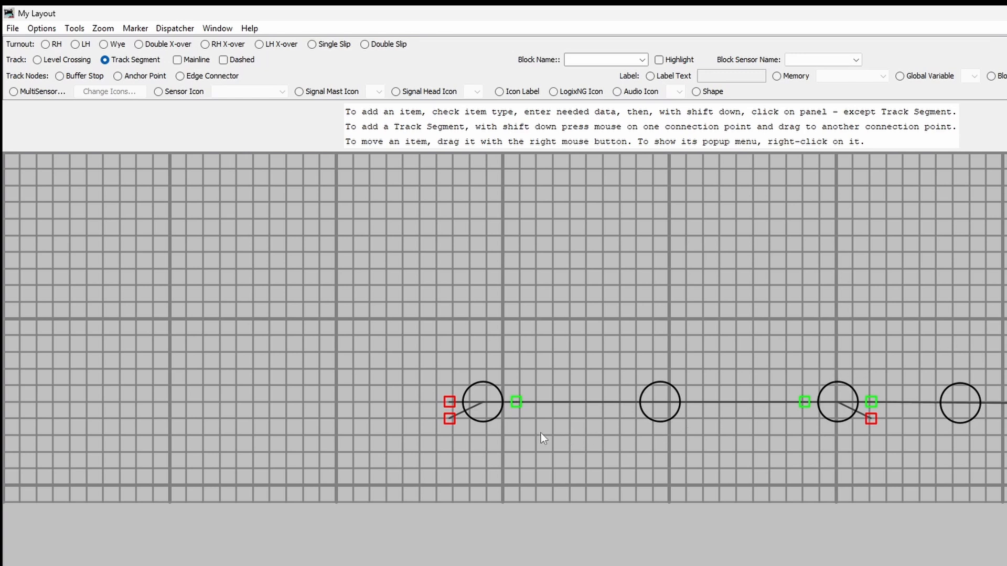
mouse_move(444, 418)
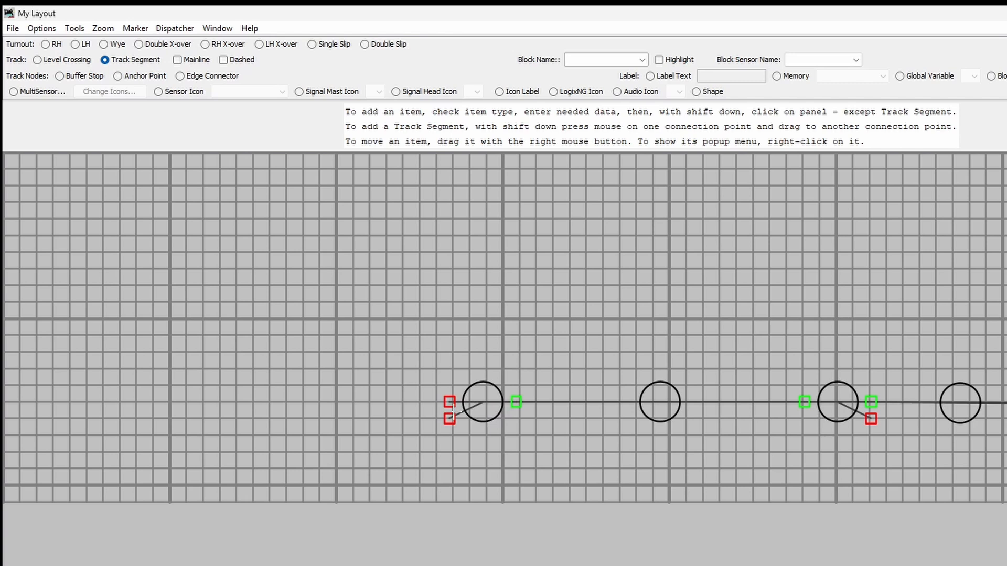
mouse_move(231, 533)
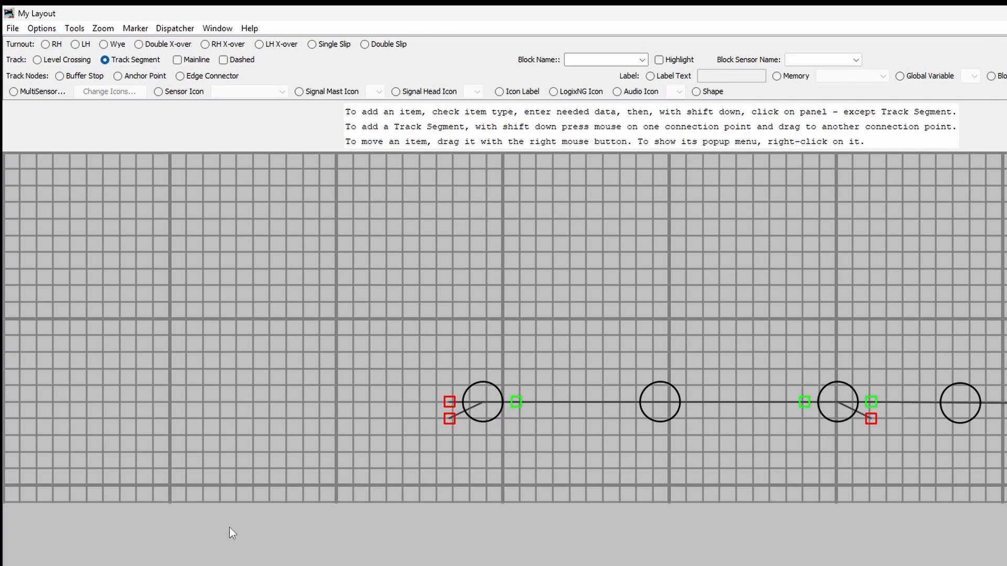
mouse_move(80, 151)
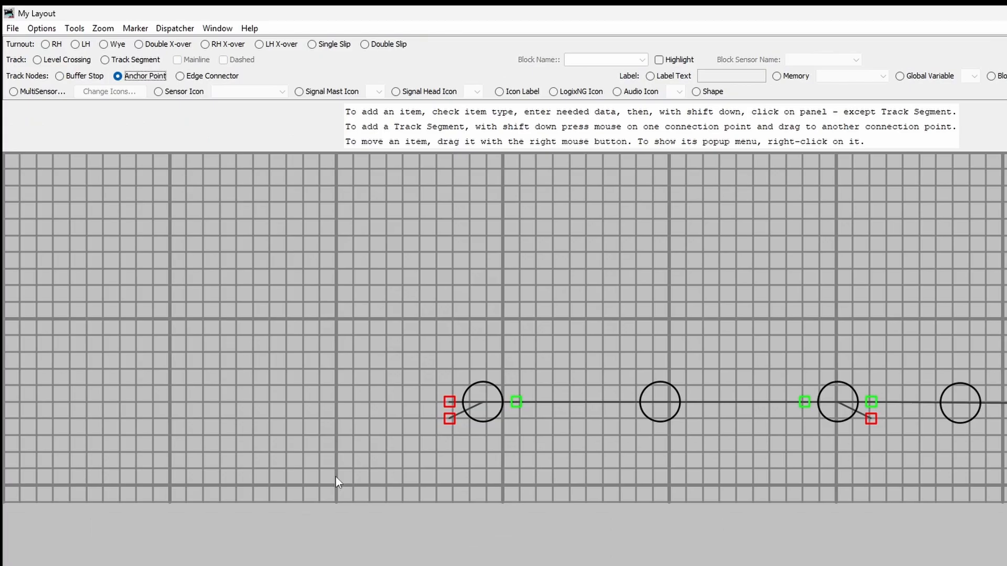
Step: Add two anchor points left of turnout 1 and run track from them to its legs
click(334, 476)
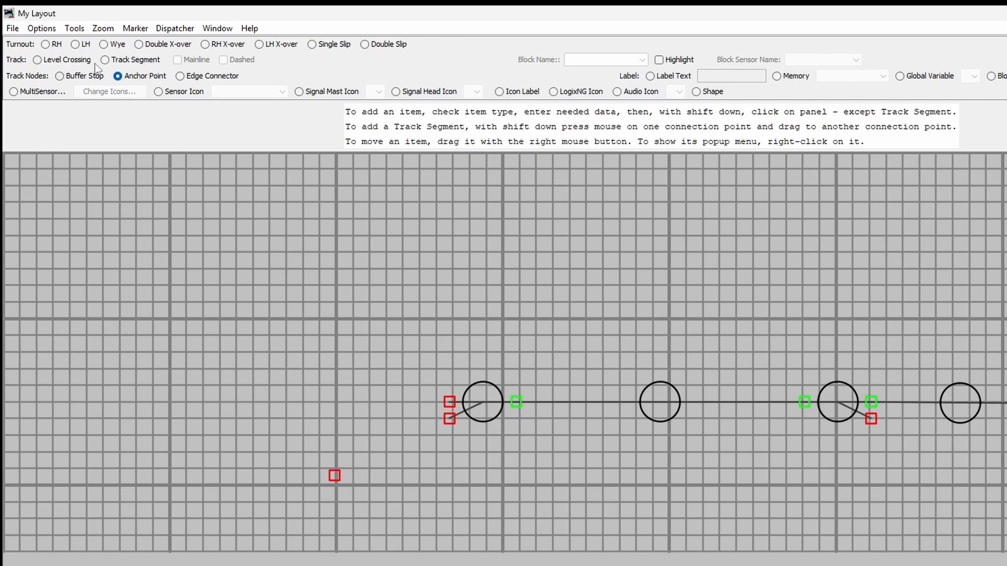
click(104, 60)
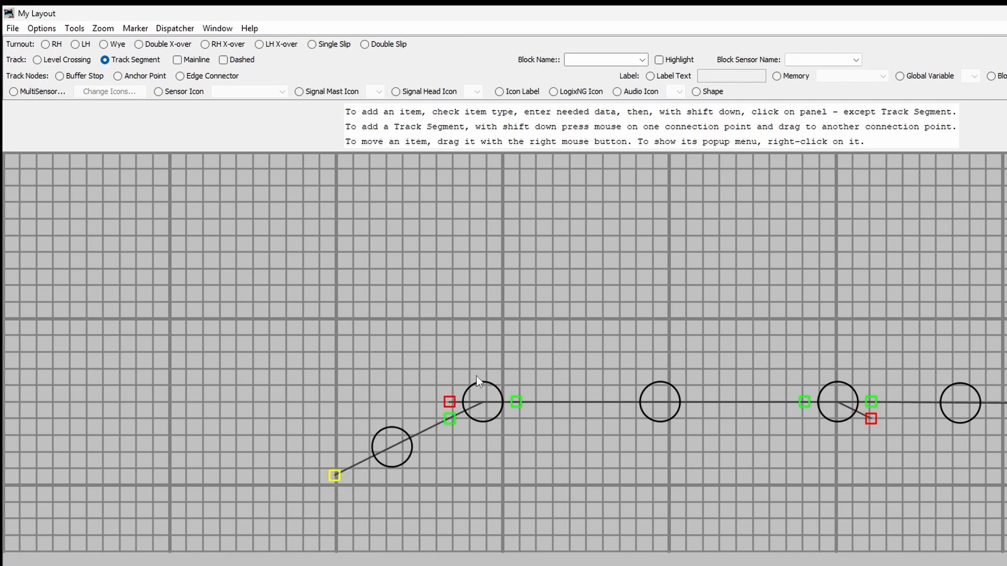
mouse_move(296, 397)
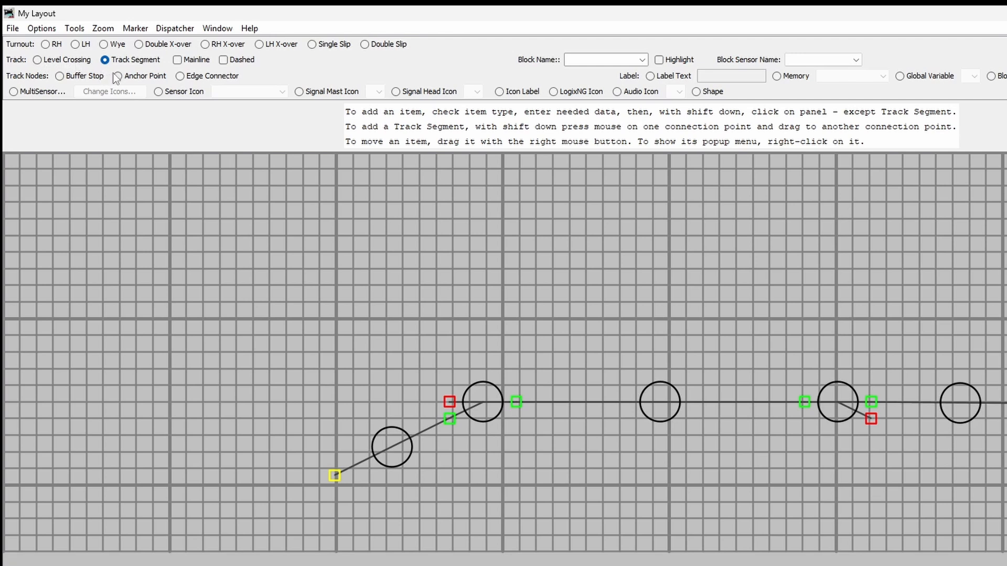
click(116, 76)
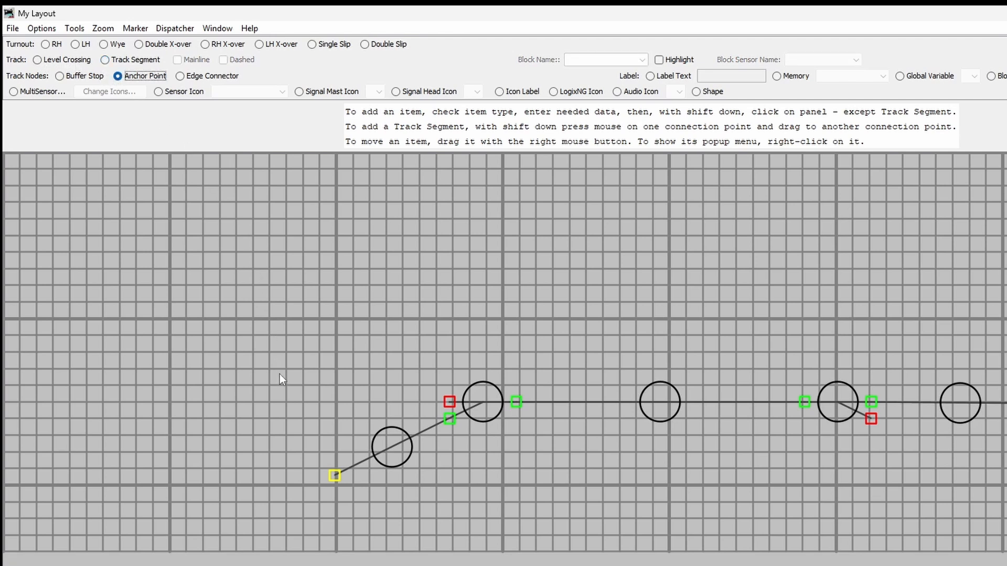
mouse_move(172, 409)
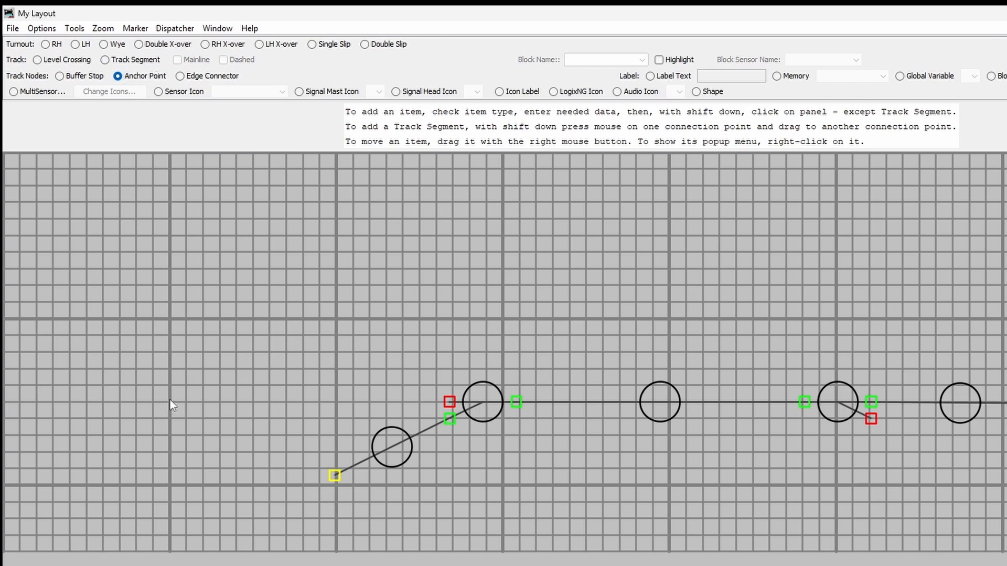
click(169, 398)
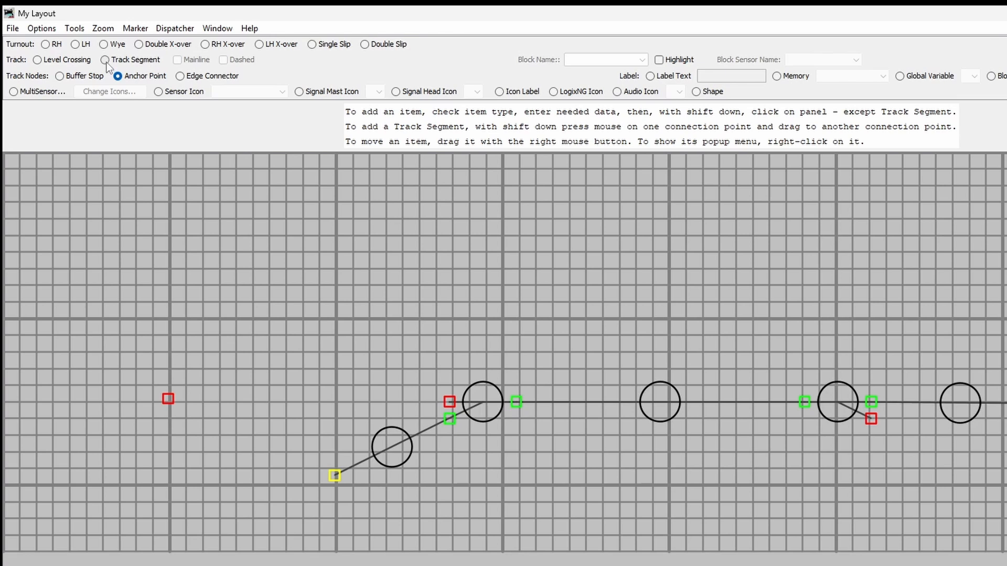
click(105, 60)
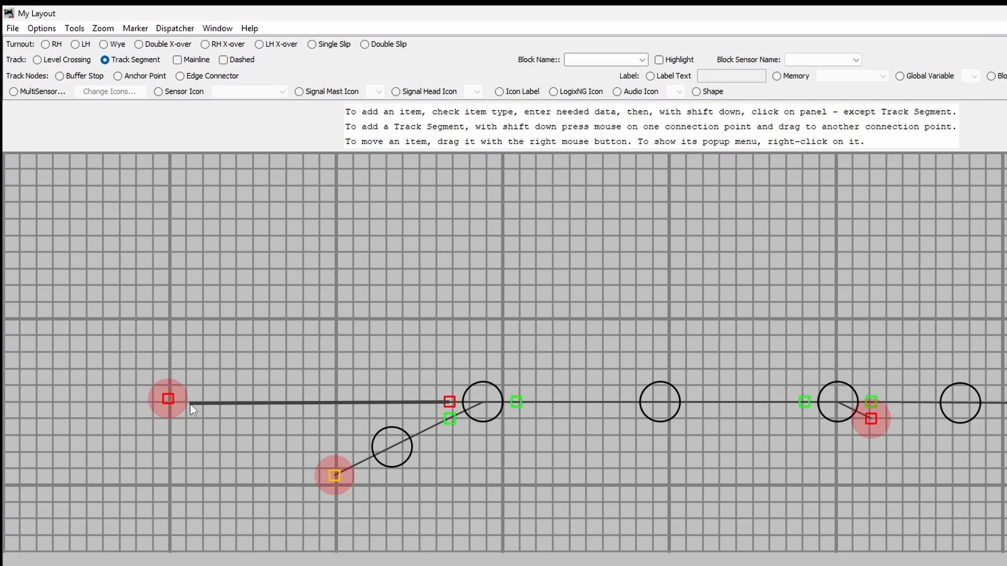
click(168, 398)
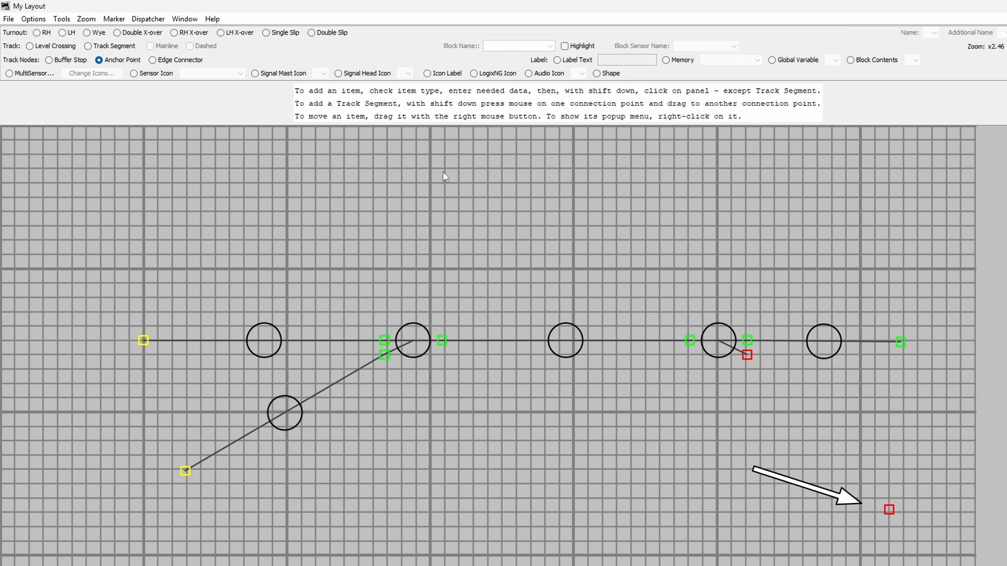
Step: Select Track Segment to join turnout 2's diverging leg to the new anchor
click(88, 46)
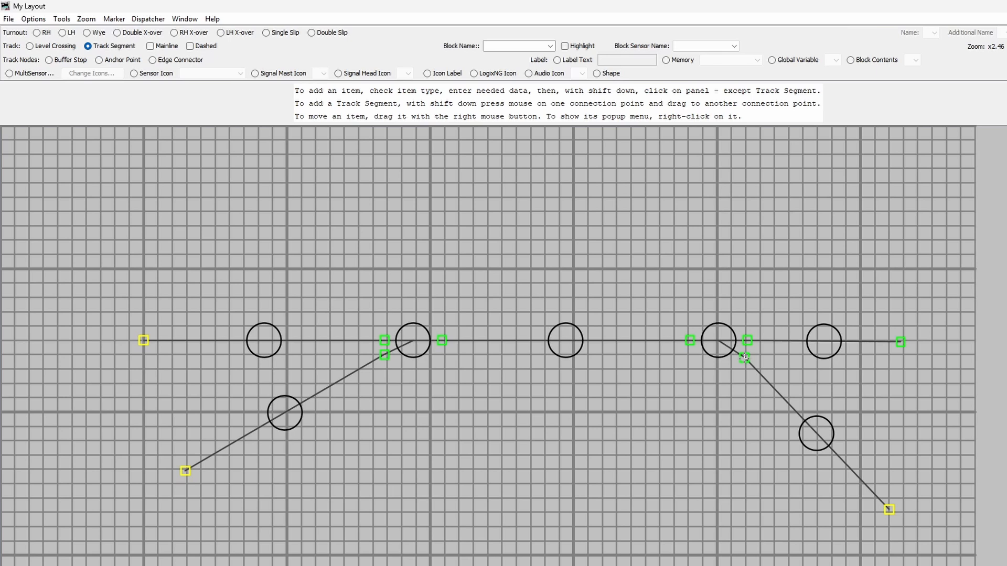
mouse_move(777, 351)
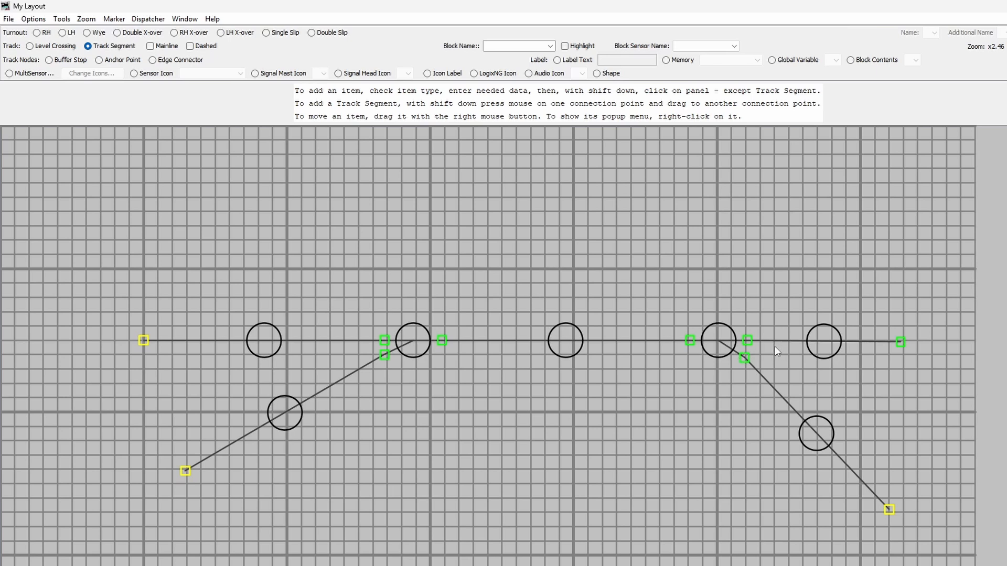
mouse_move(509, 381)
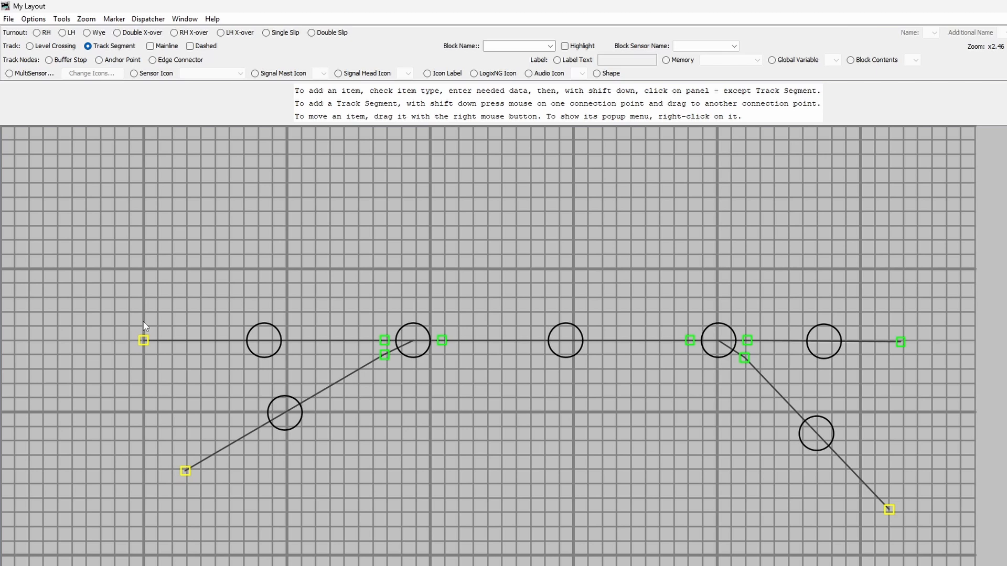
mouse_move(347, 354)
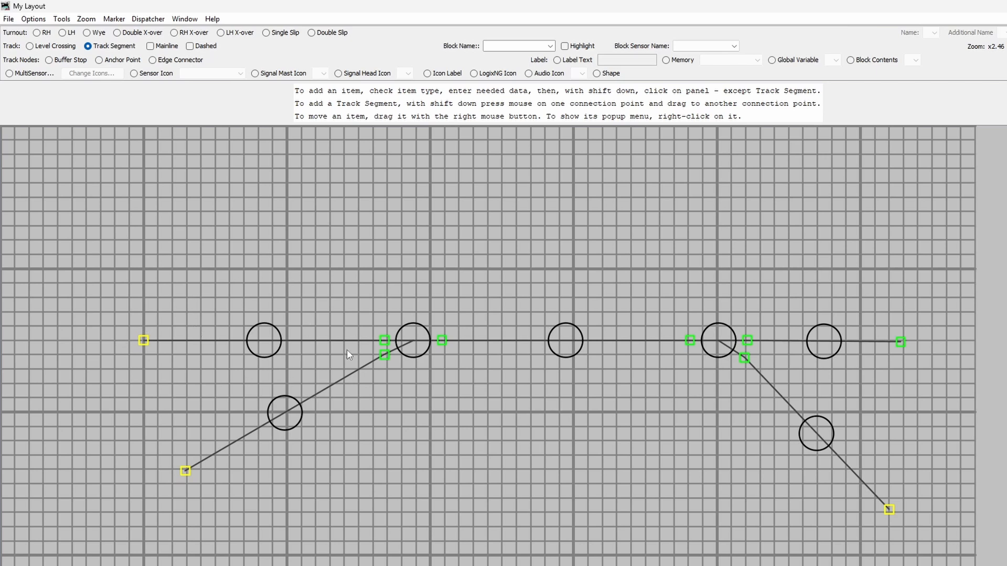
mouse_move(426, 335)
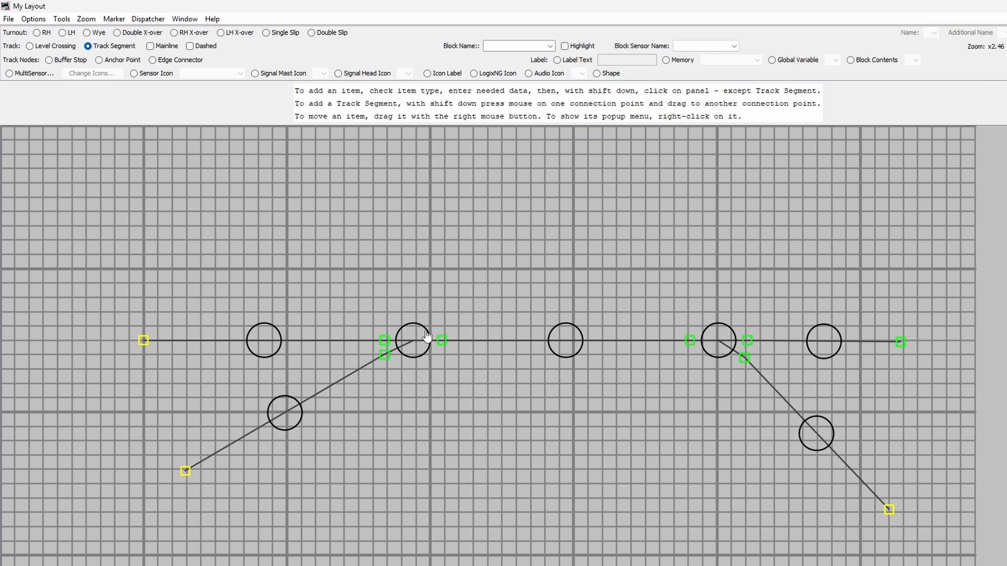
mouse_move(424, 340)
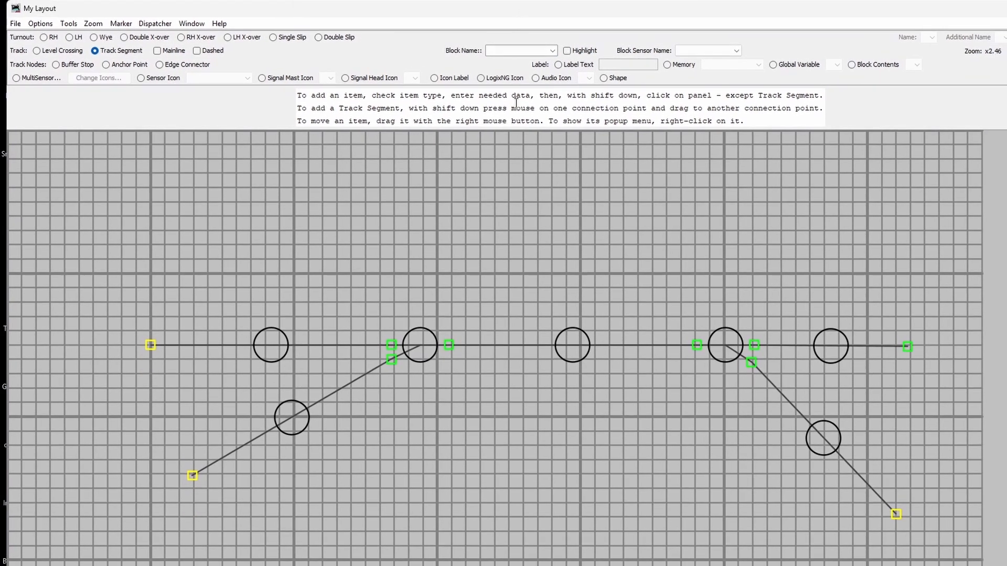
mouse_move(292, 196)
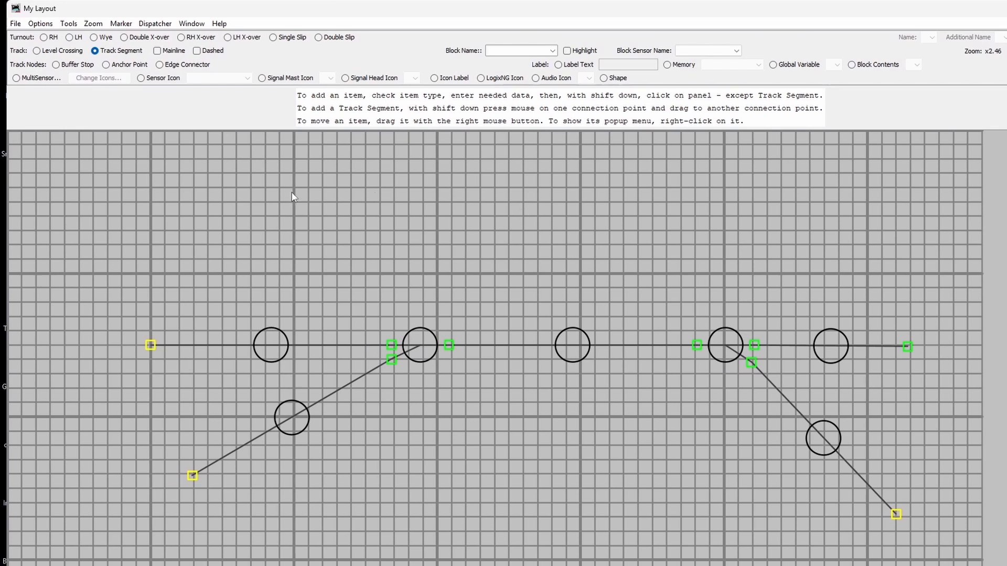
mouse_move(133, 90)
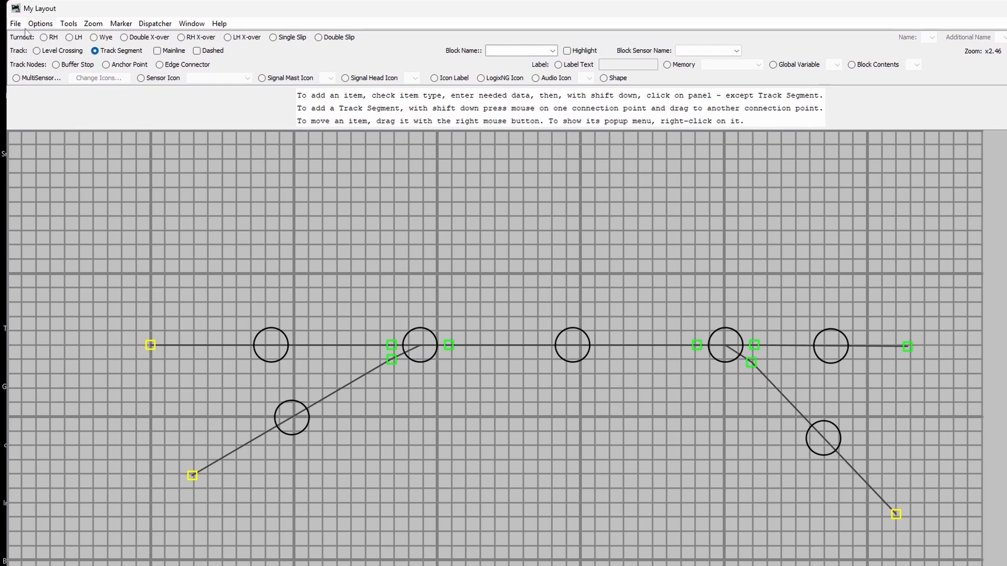
Step: Store all tables and panels as XML file 'Test 1' via File menu
click(14, 24)
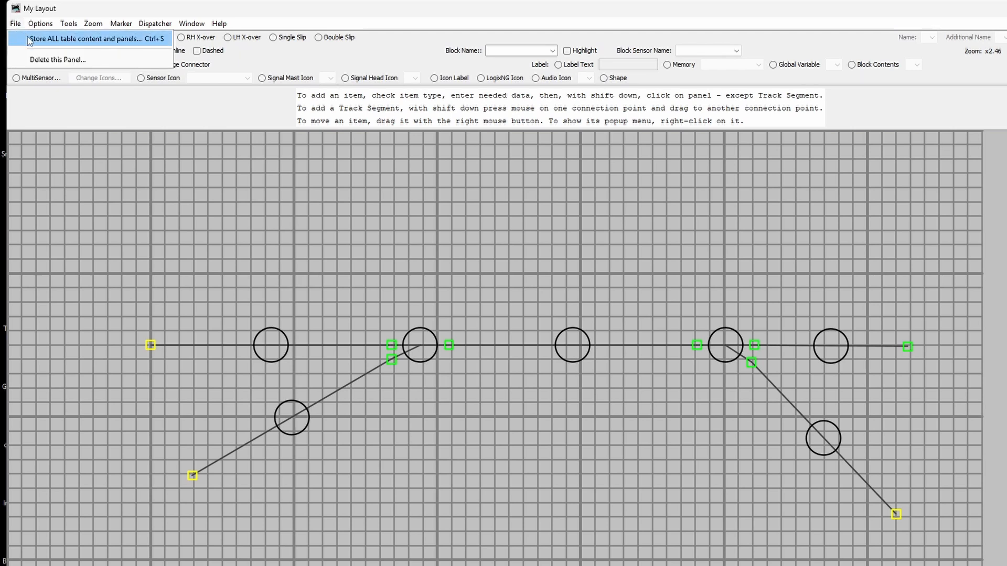
click(83, 38)
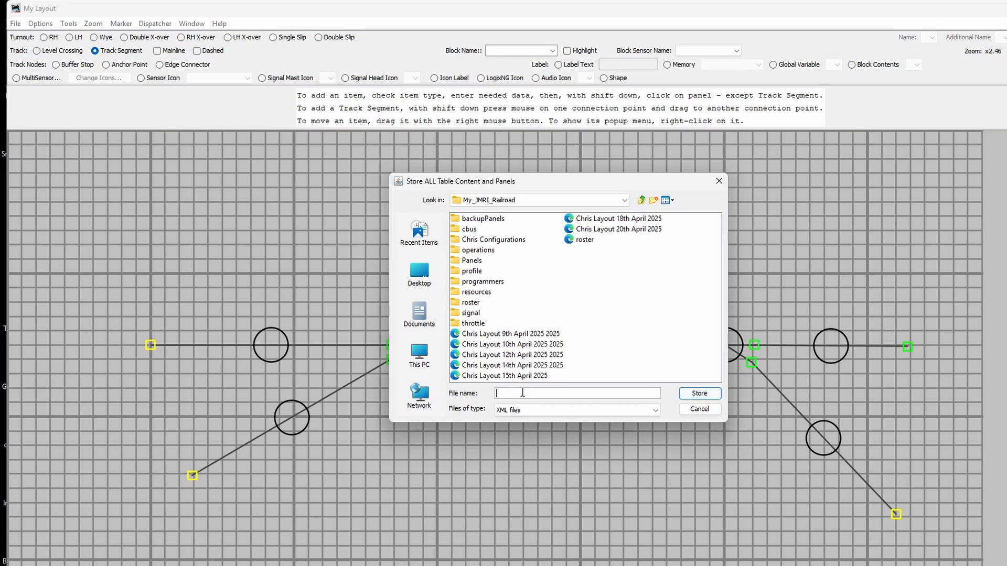
text(T)
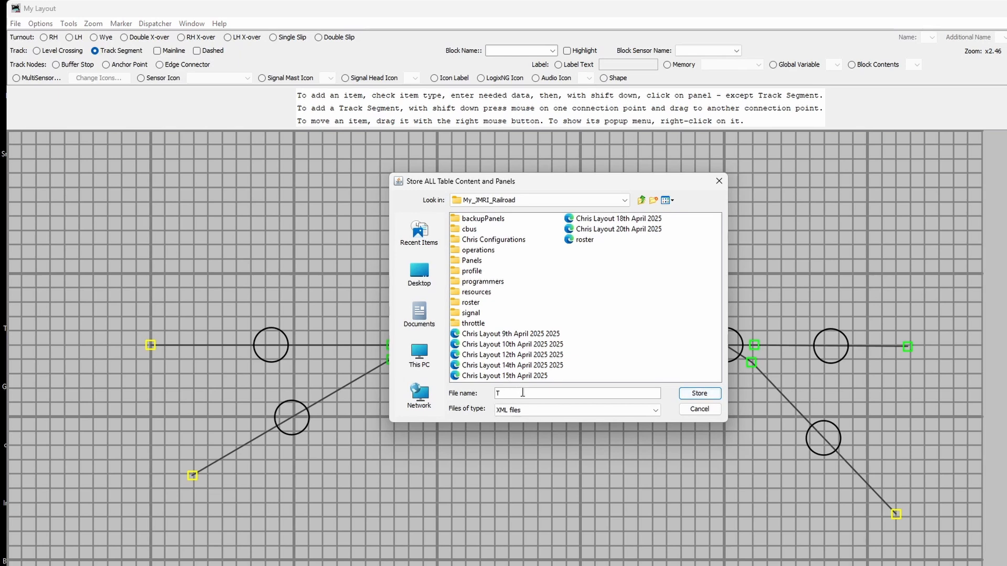
text(est 1)
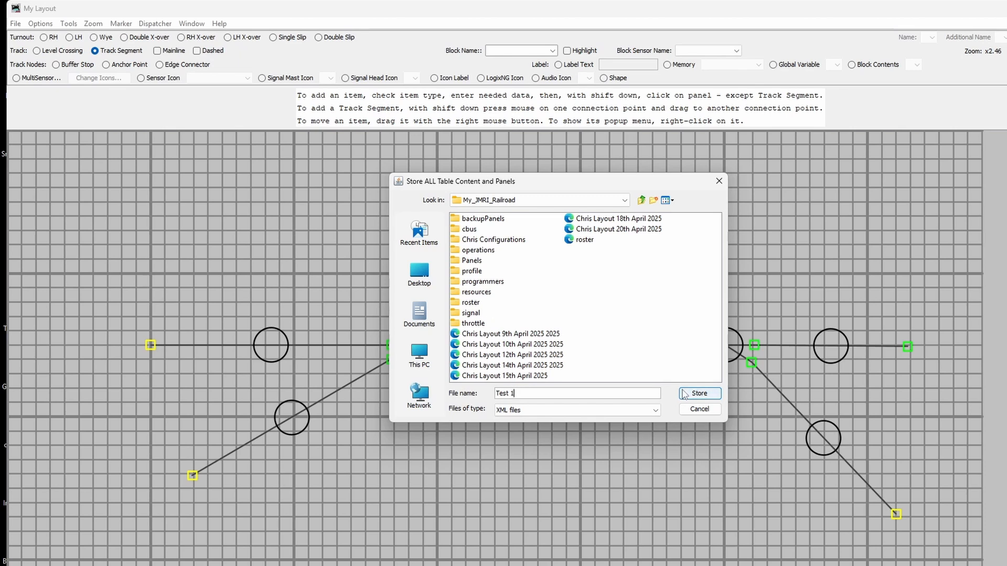
click(698, 392)
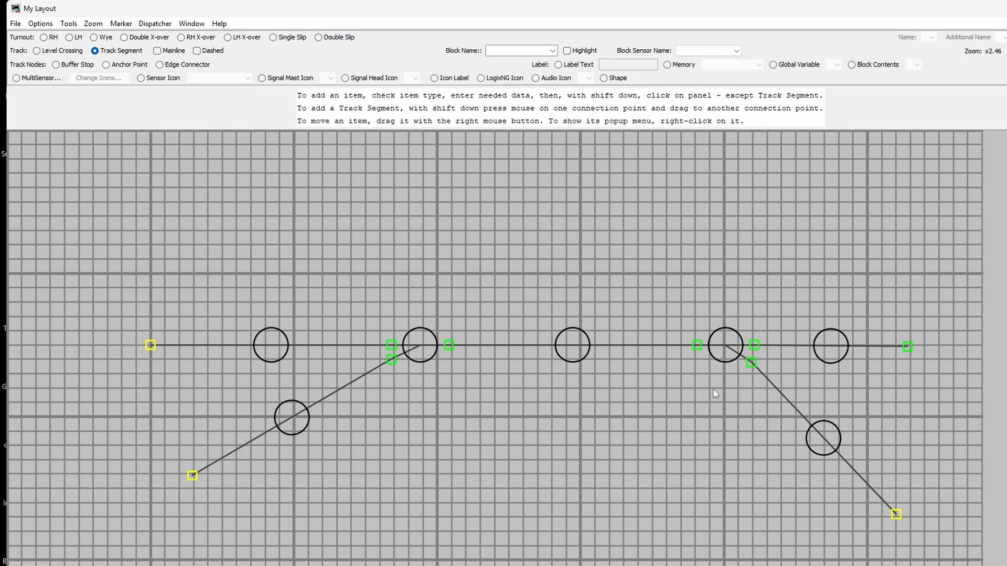
mouse_move(718, 396)
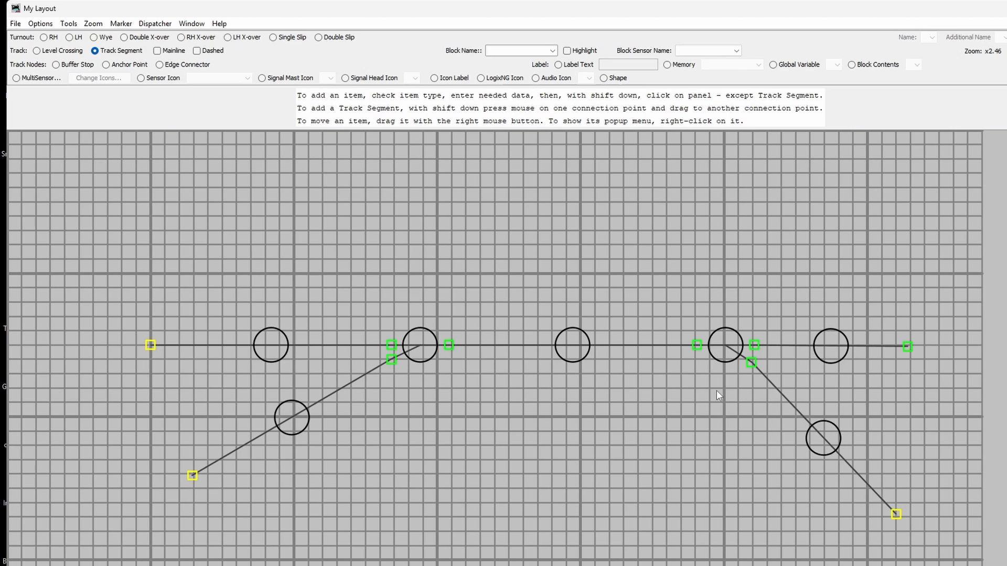
mouse_move(724, 345)
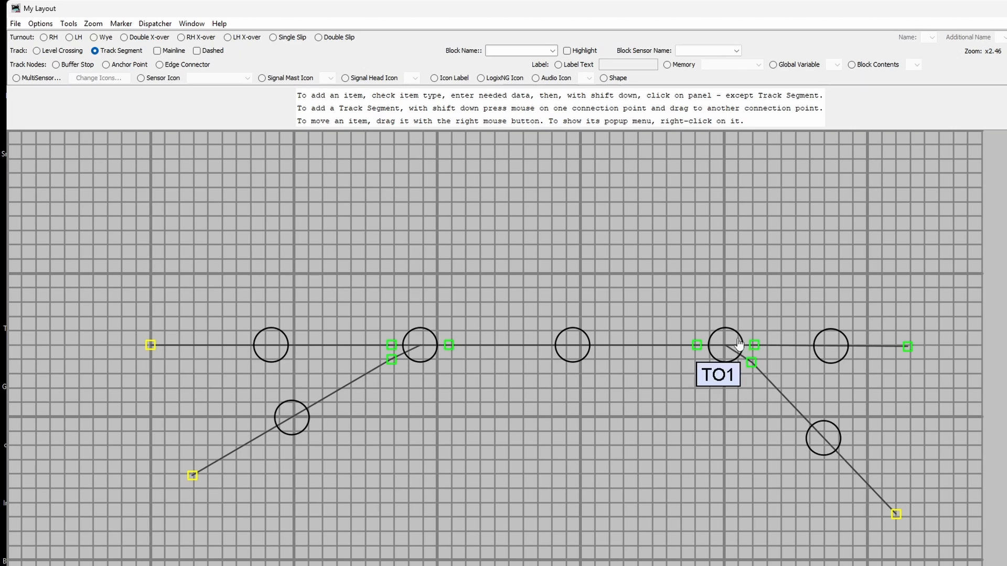
mouse_move(736, 335)
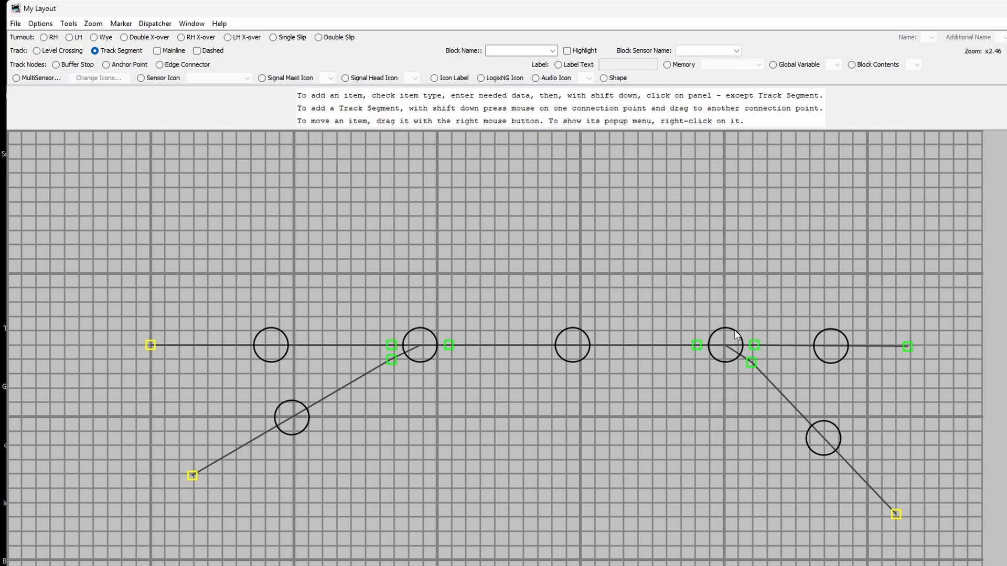